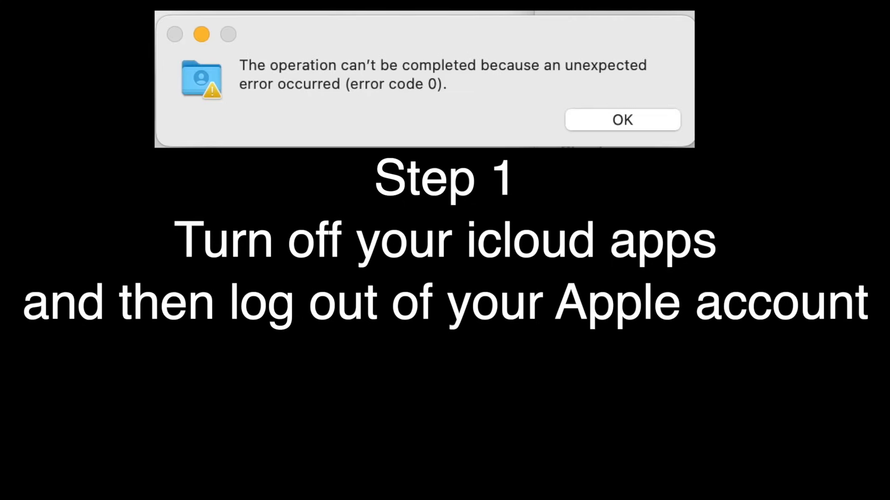
Step: Show the full list of apps syncing to iCloud under the Apple Account
{"action": "left_click", "coordinate": [622, 120]}
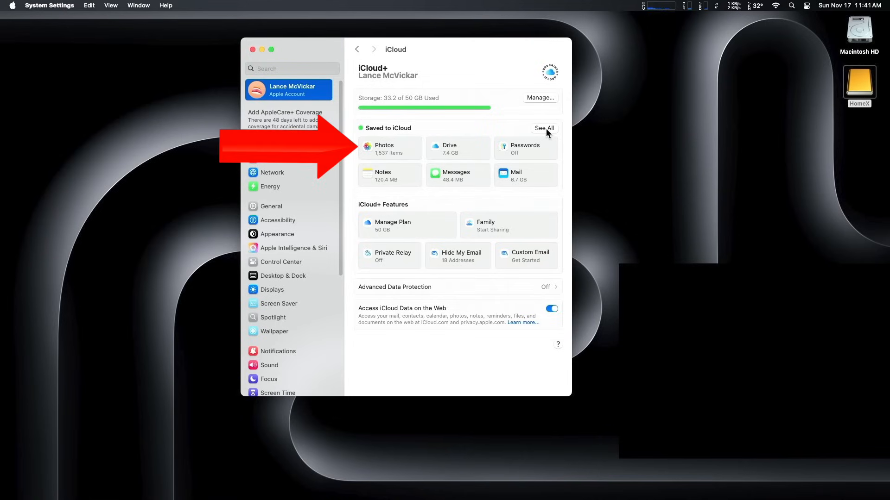
{"action": "left_click", "coordinate": [356, 49]}
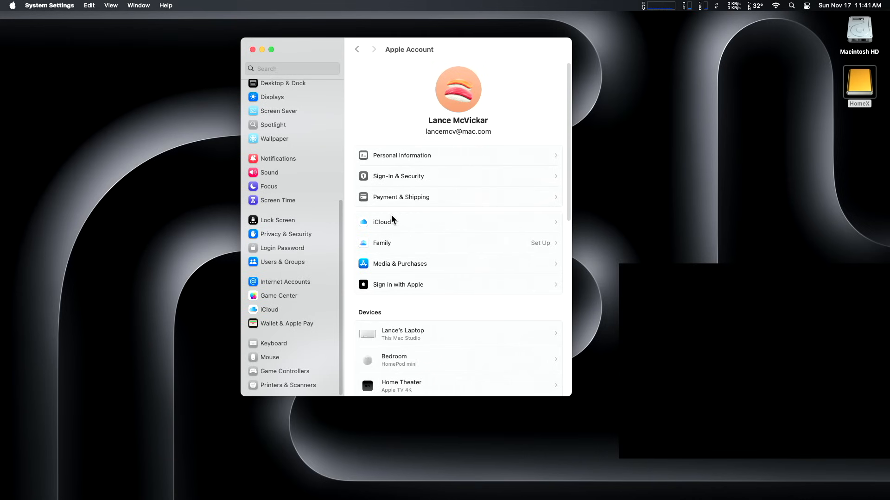
{"action": "scroll", "scroll_direction": "up", "scroll_amount": 3}
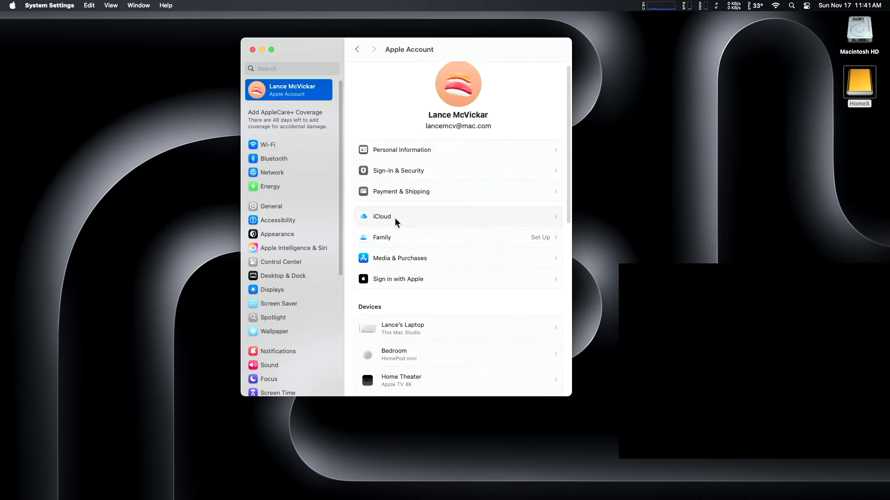
{"action": "left_click", "coordinate": [382, 217]}
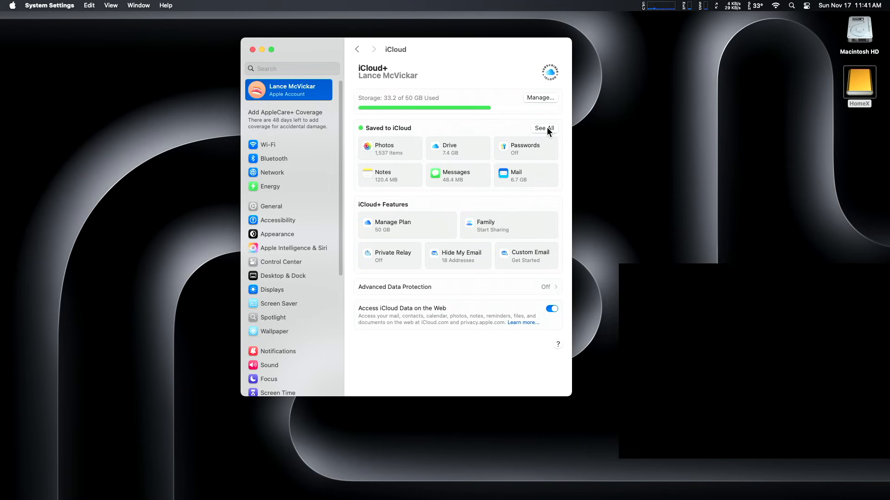
{"action": "left_click", "coordinate": [543, 128]}
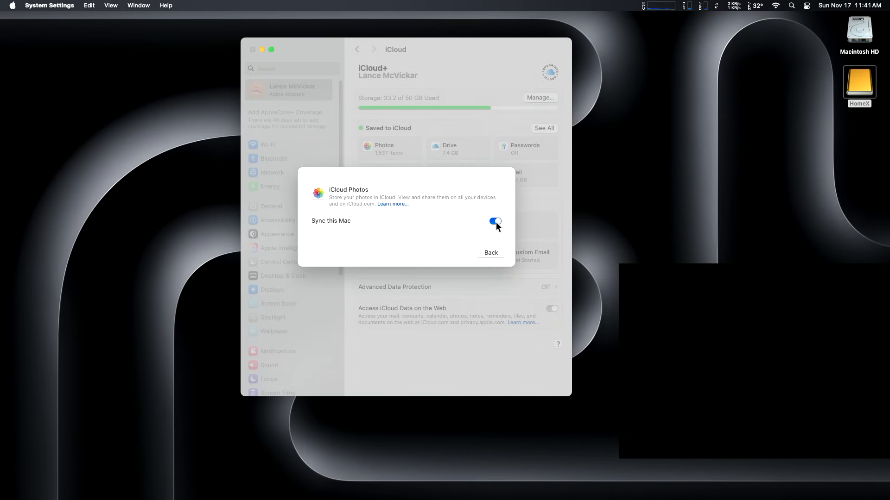
Step: Turn off Photos syncing on this Mac, deleting the downloaded photos
{"action": "left_click", "coordinate": [495, 222]}
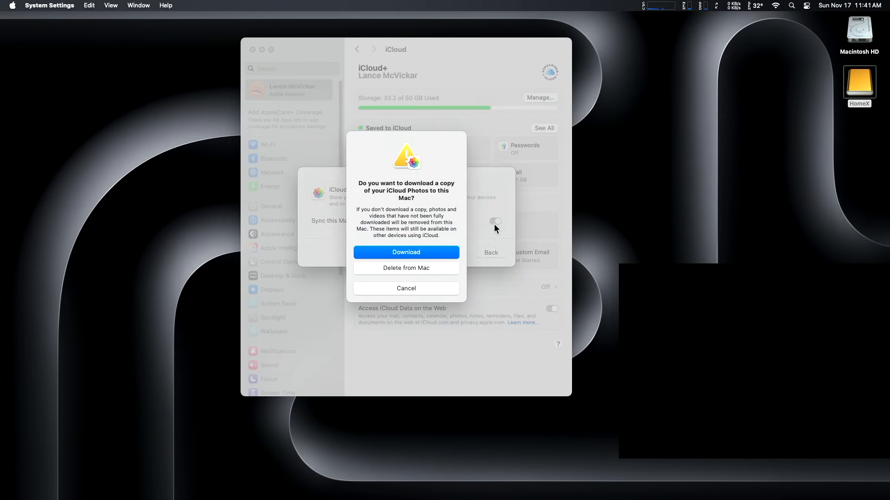
{"action": "mouse_move", "coordinate": [442, 273]}
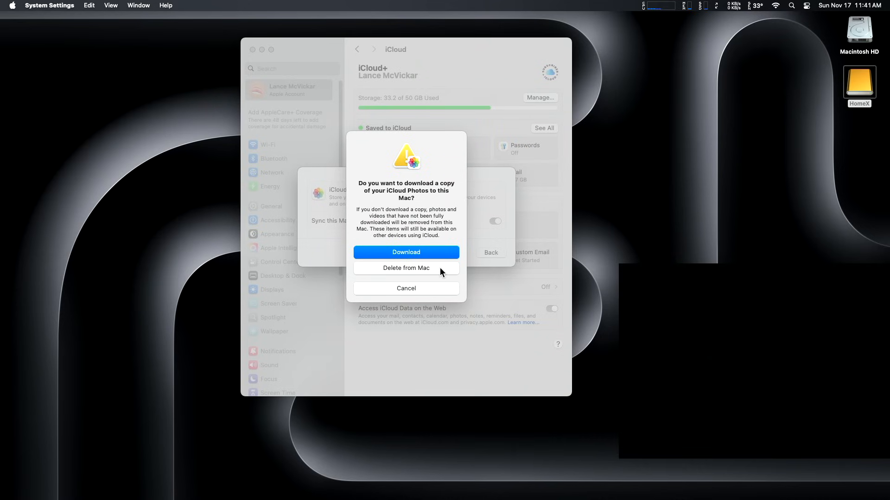
{"action": "left_click", "coordinate": [406, 268]}
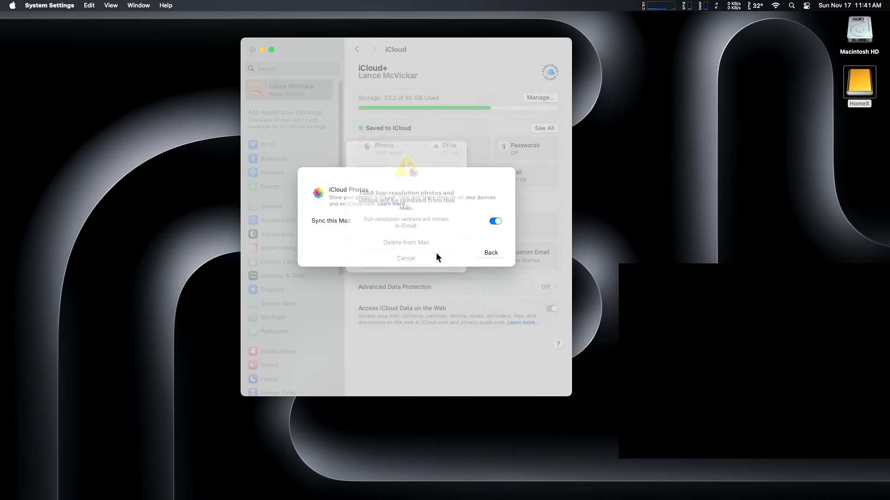
{"action": "left_click", "coordinate": [490, 253]}
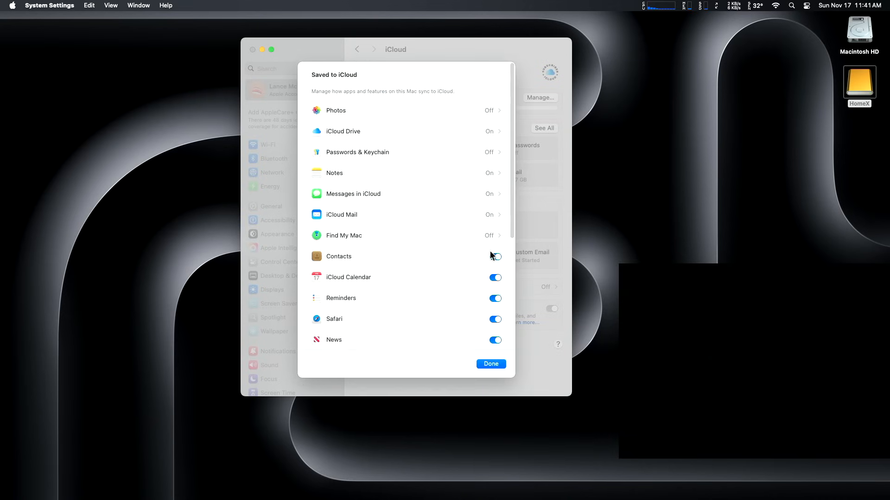
{"action": "left_click", "coordinate": [495, 256]}
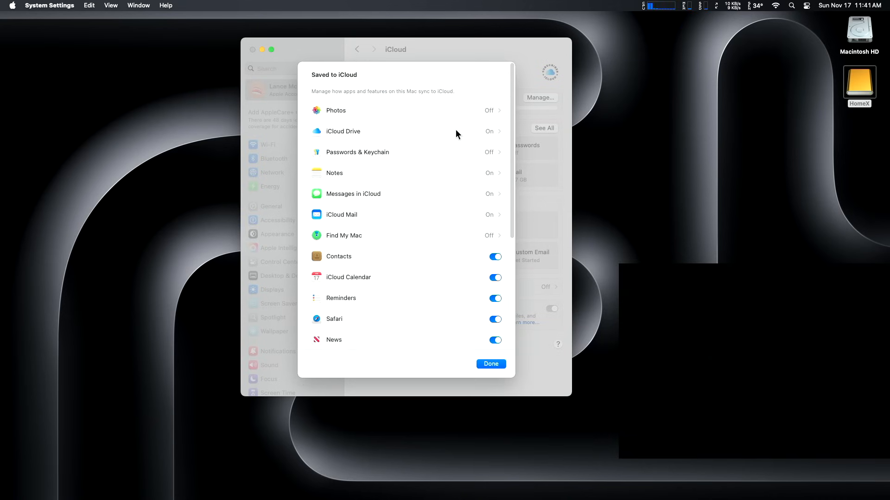
Step: Turn off iCloud Drive syncing, choosing Stop Updating and Turn Off
{"action": "left_click", "coordinate": [492, 131]}
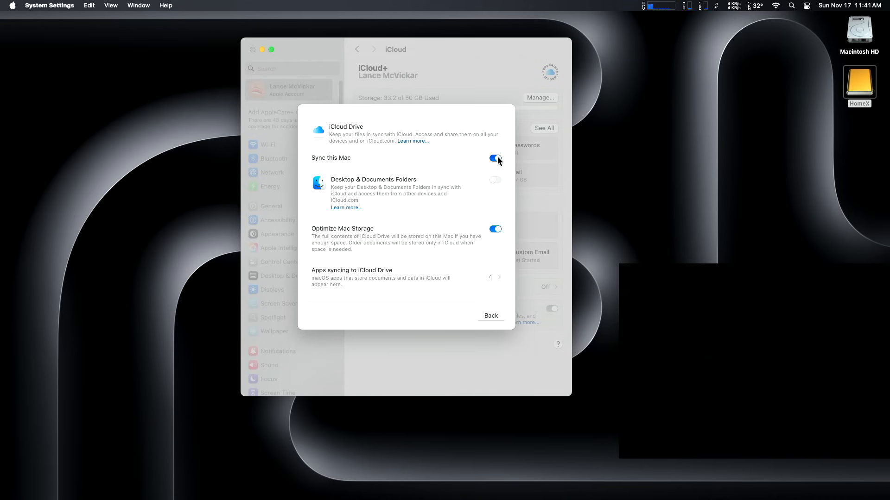
{"action": "left_click", "coordinate": [495, 157]}
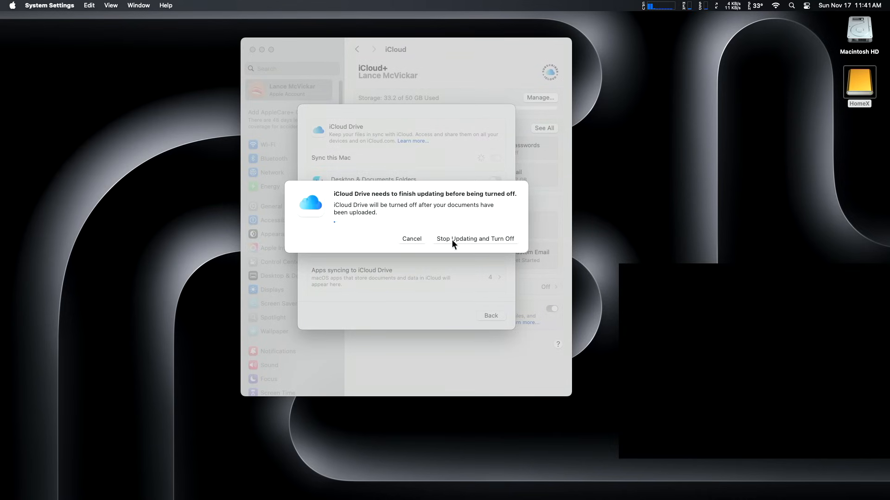
{"action": "left_click", "coordinate": [475, 239]}
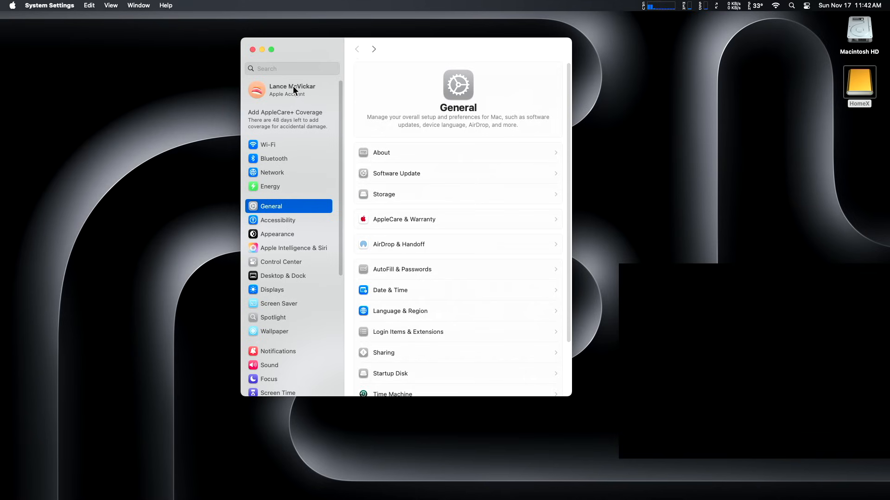
Step: Start signing out of the Apple Account from the bottom of its settings
{"action": "left_click", "coordinate": [289, 89]}
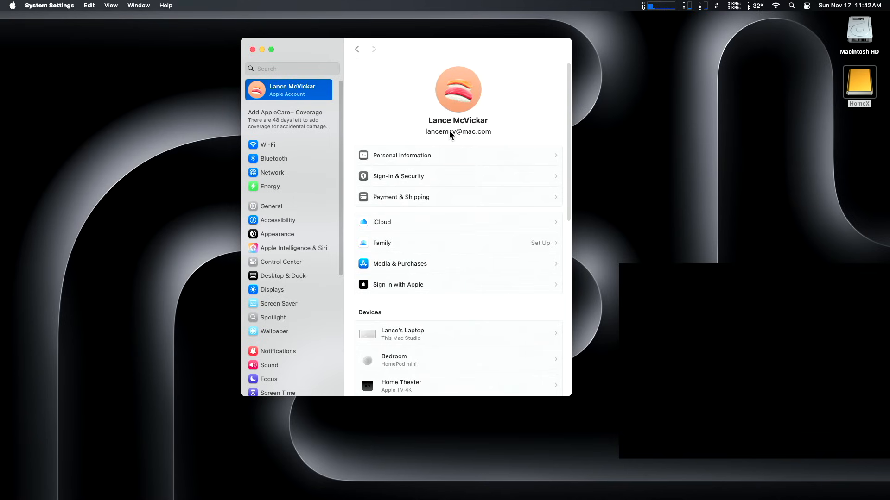
{"action": "scroll", "scroll_direction": "down", "scroll_amount": 3}
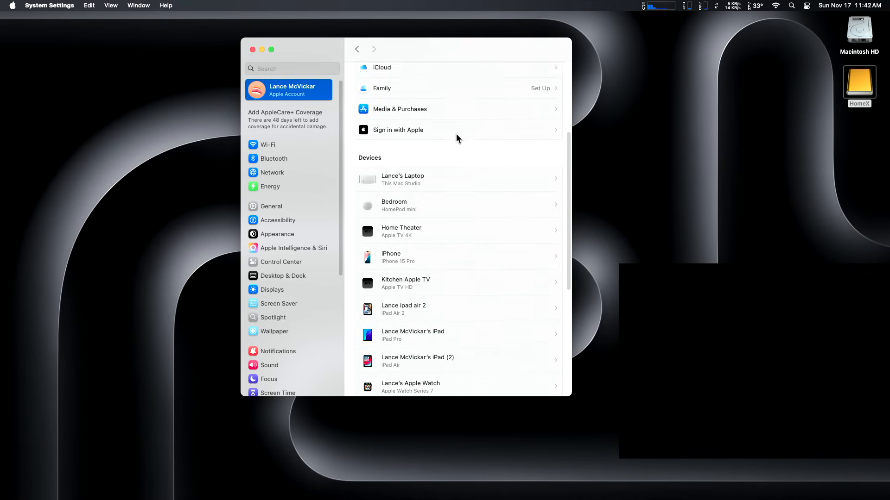
{"action": "scroll", "scroll_direction": "down", "scroll_amount": 3}
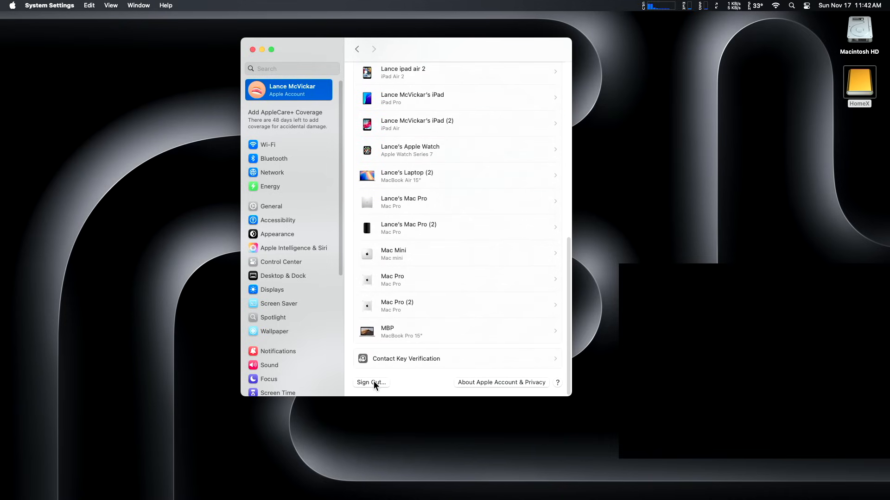
{"action": "left_click", "coordinate": [369, 383]}
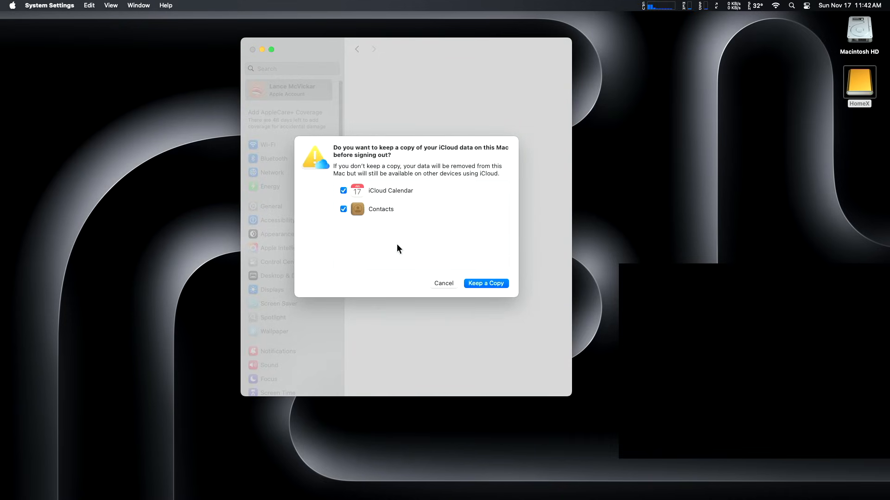
{"action": "mouse_move", "coordinate": [406, 173]}
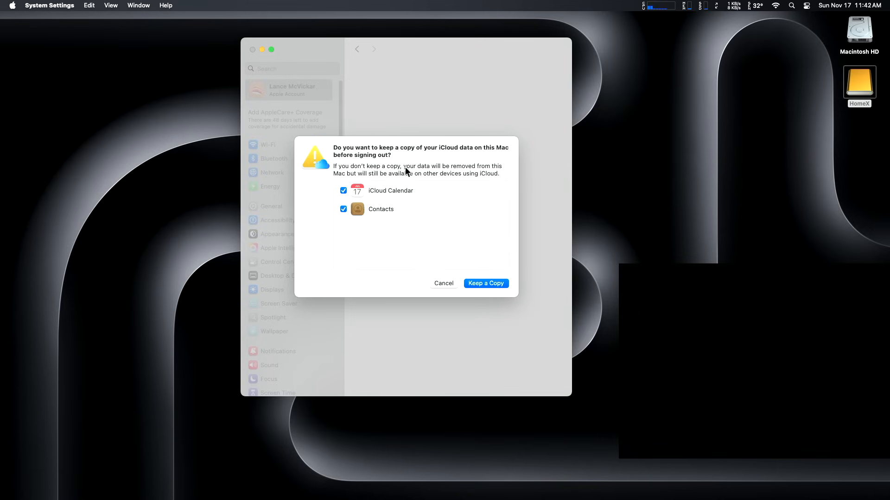
{"action": "mouse_move", "coordinate": [397, 164]}
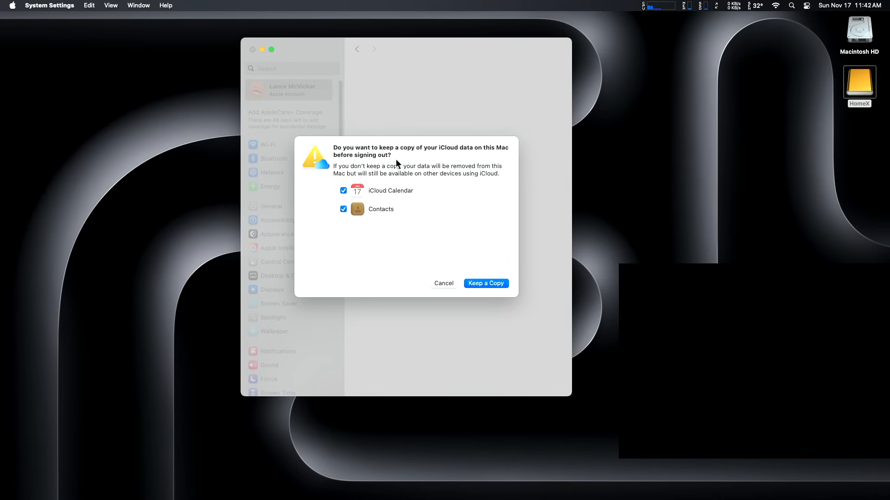
Step: Continue signing out without keeping local copies of iCloud Calendar and Contacts
{"action": "left_click", "coordinate": [344, 190]}
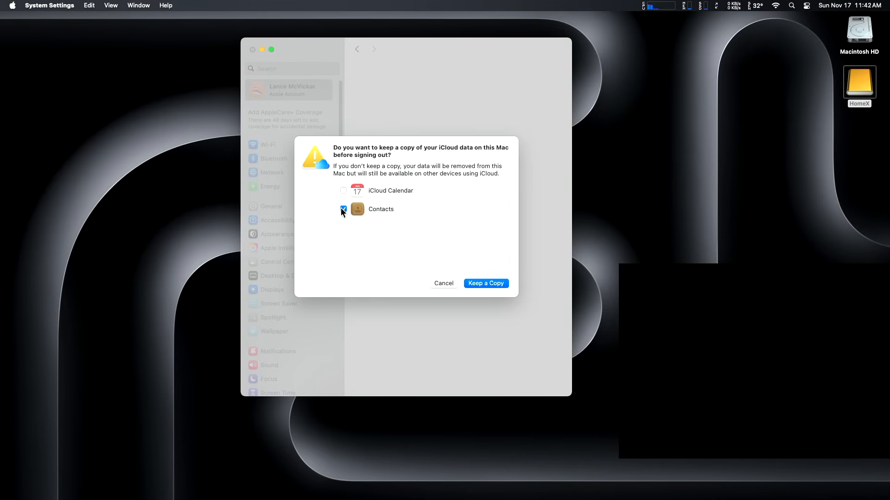
{"action": "left_click", "coordinate": [344, 209]}
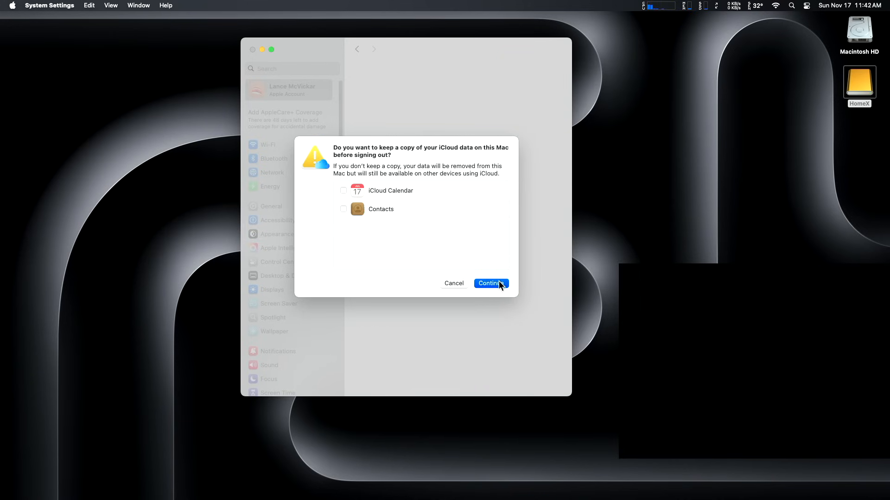
{"action": "left_click", "coordinate": [490, 283]}
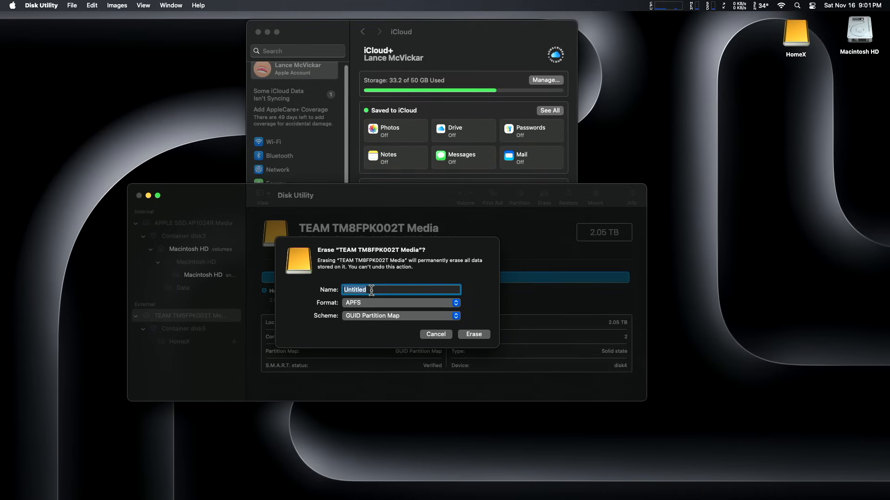
Step: Erase the external drive as an APFS volume named HomeX and dismiss the report
{"action": "type", "text": "Home"}
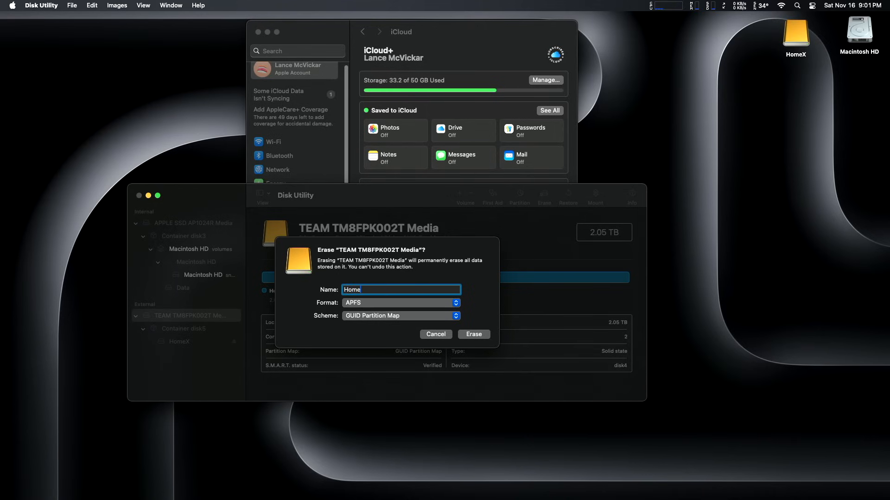
{"action": "type", "text": "X"}
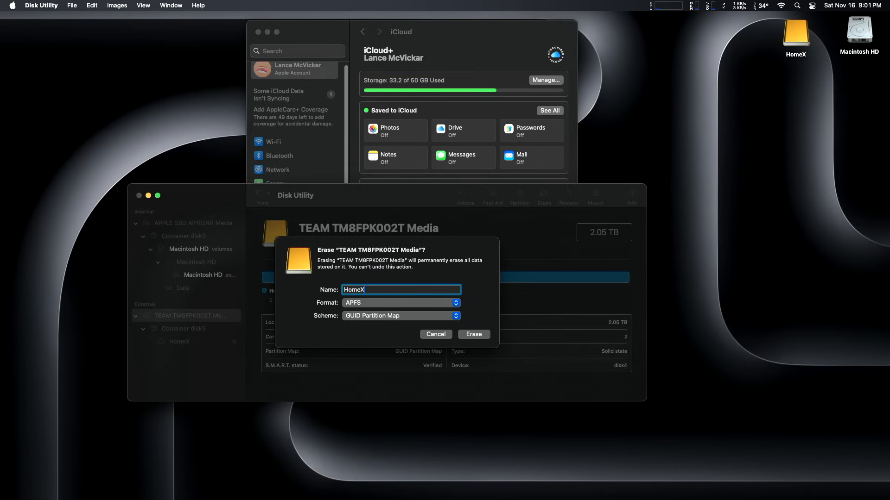
{"action": "mouse_move", "coordinate": [422, 326]}
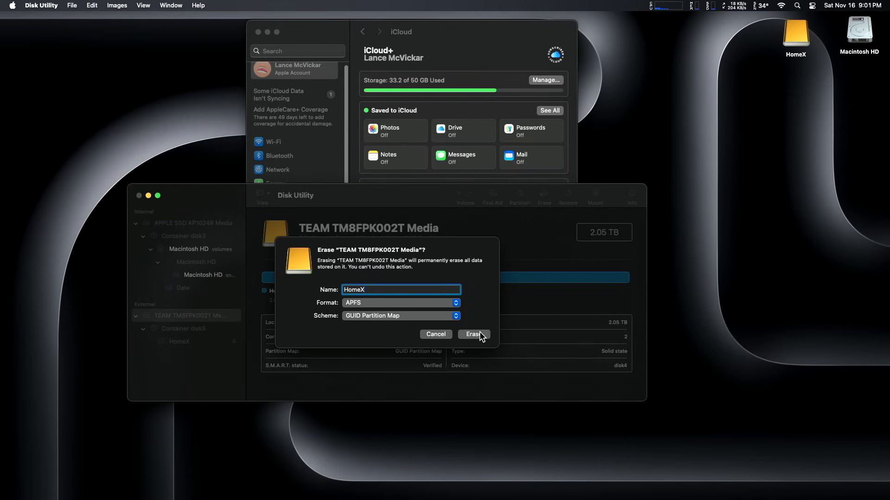
{"action": "left_click", "coordinate": [473, 334]}
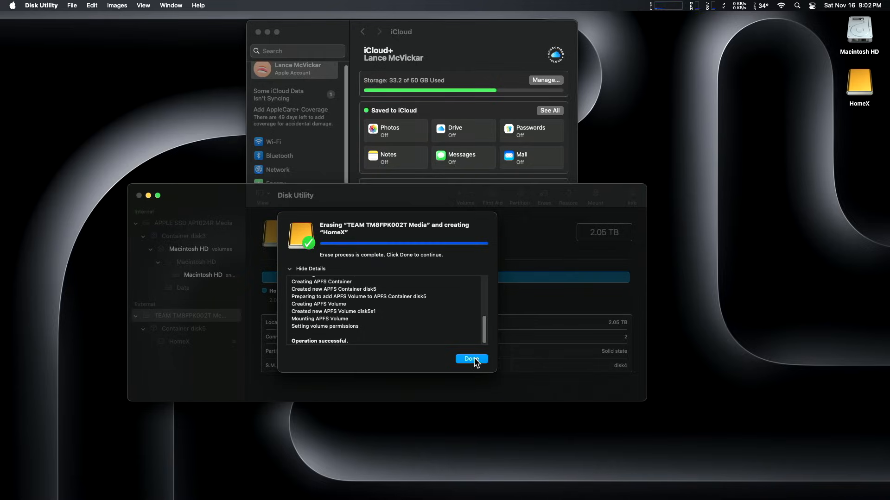
{"action": "left_click", "coordinate": [472, 359]}
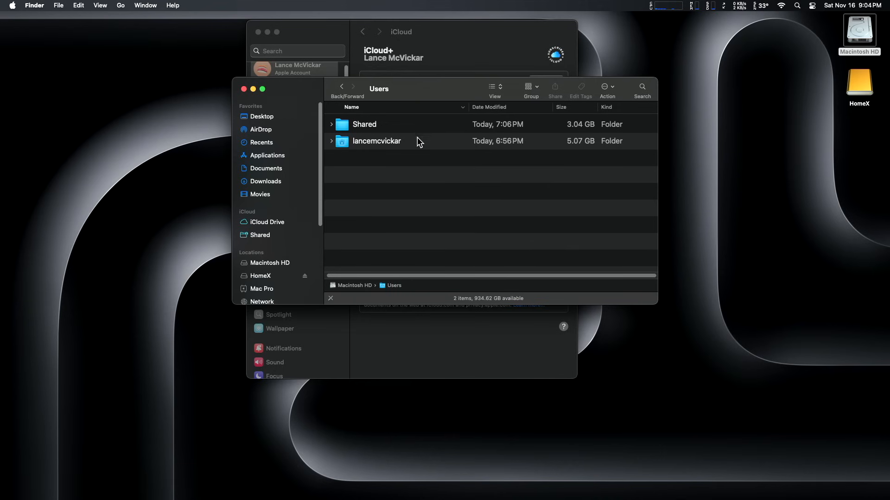
Step: Reveal the hidden Library folder in the lancemcvickar home folder via View Options
{"action": "double_click", "coordinate": [377, 141]}
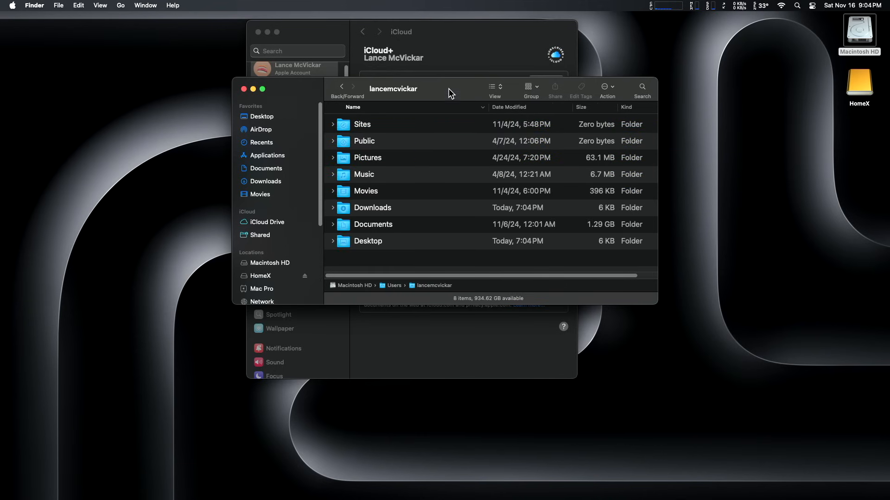
{"action": "left_click_drag", "start_coordinate": [448, 89], "coordinate": [454, 78]}
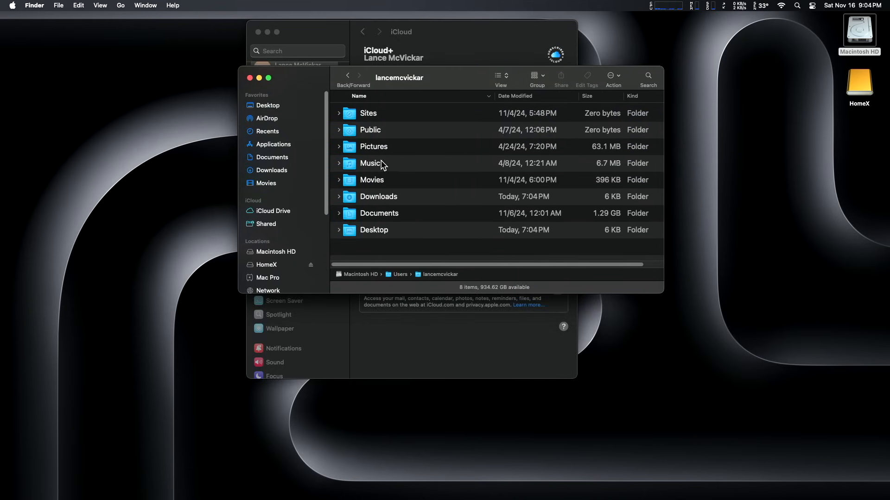
{"action": "mouse_move", "coordinate": [385, 151]}
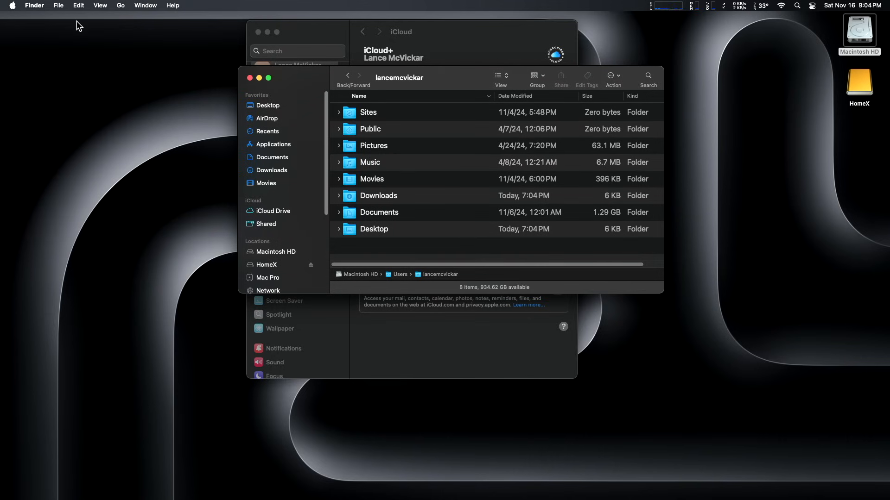
{"action": "left_click", "coordinate": [100, 5]}
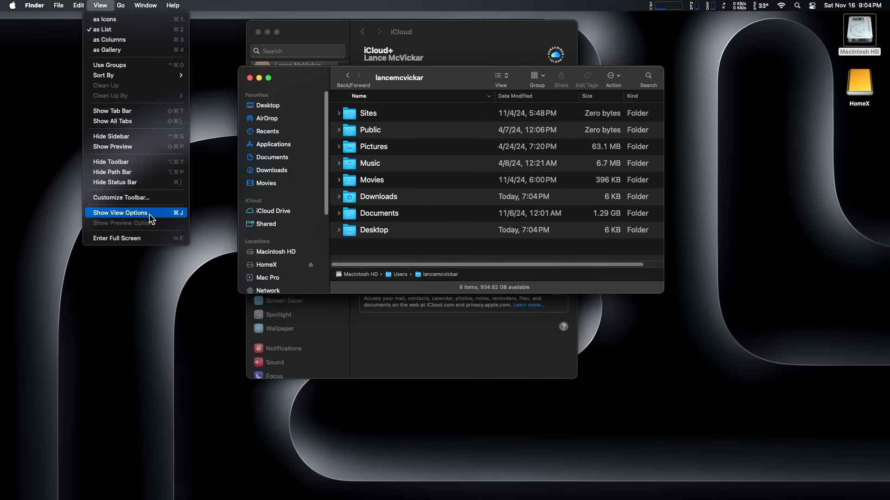
{"action": "left_click", "coordinate": [120, 213]}
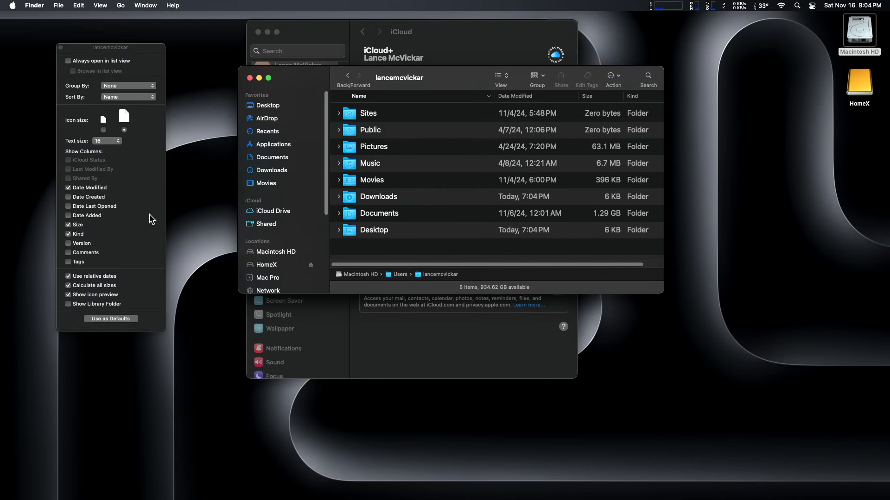
{"action": "mouse_move", "coordinate": [111, 311]}
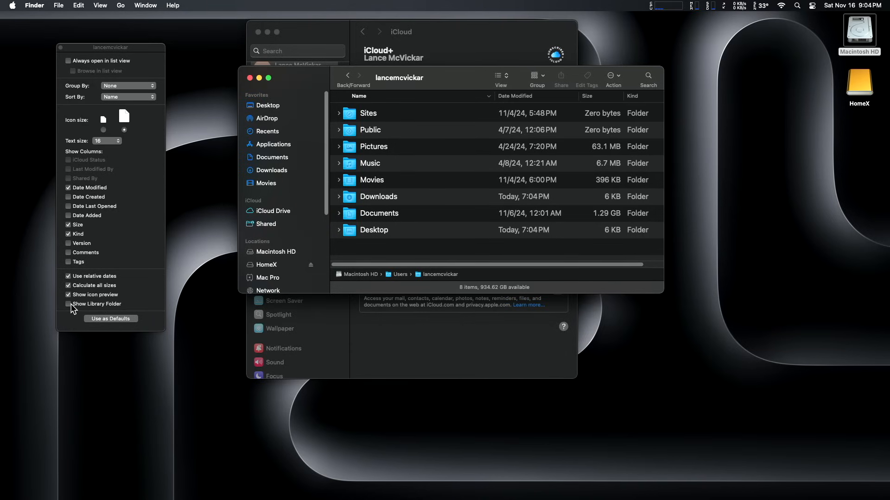
{"action": "left_click", "coordinate": [68, 303]}
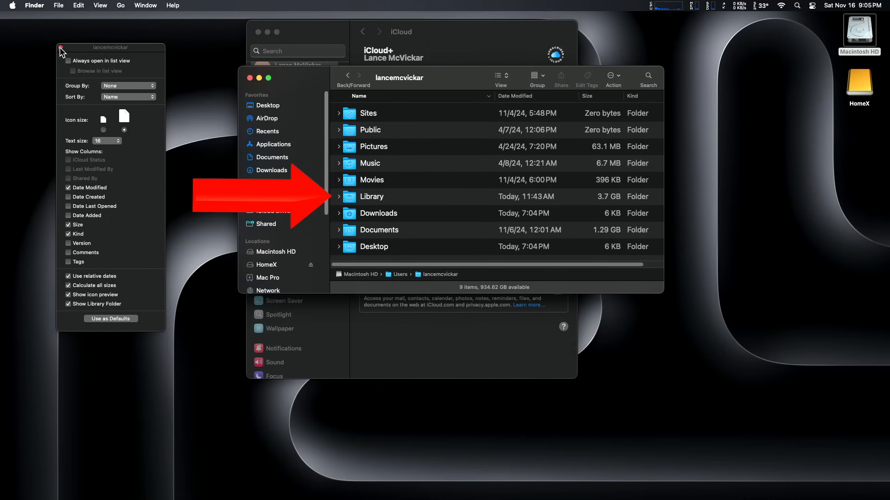
{"action": "mouse_move", "coordinate": [44, 80]}
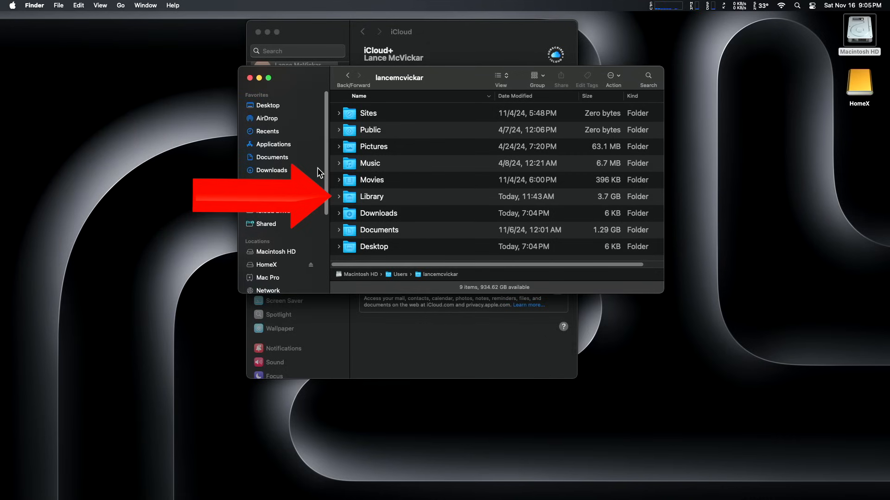
{"action": "mouse_move", "coordinate": [423, 213]}
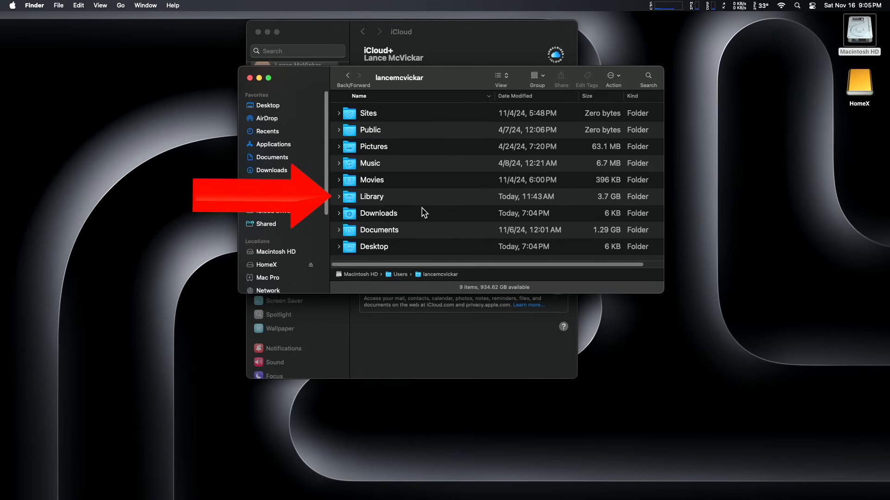
{"action": "mouse_move", "coordinate": [617, 220]}
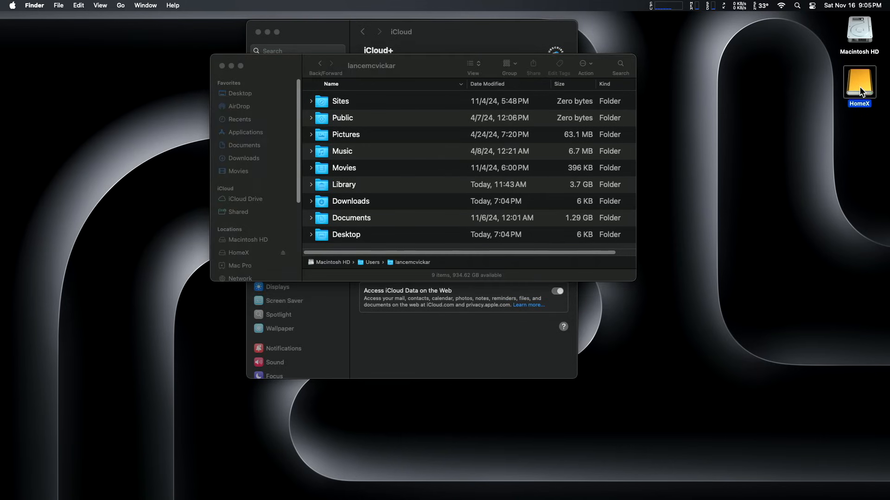
Step: Open the HomeX drive from the desktop
{"action": "double_click", "coordinate": [859, 84]}
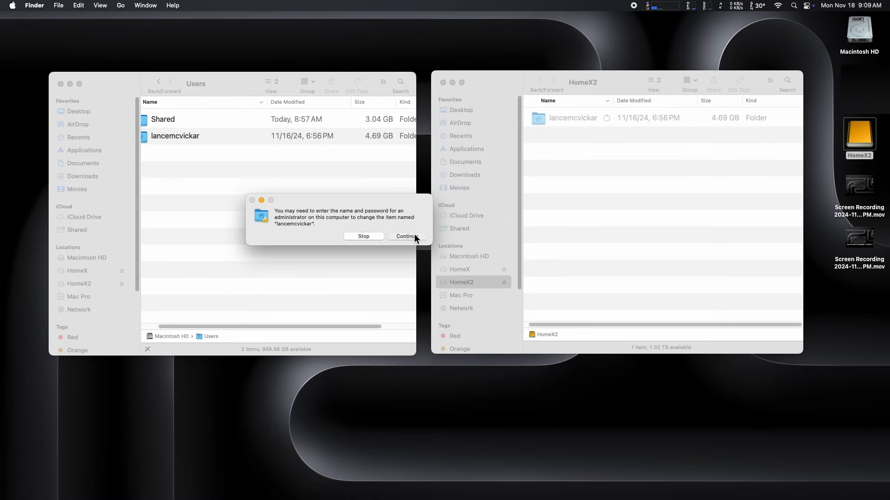
Step: Continue past the administrator warning and authorise the home-folder copy with the admin password
{"action": "left_click", "coordinate": [406, 237]}
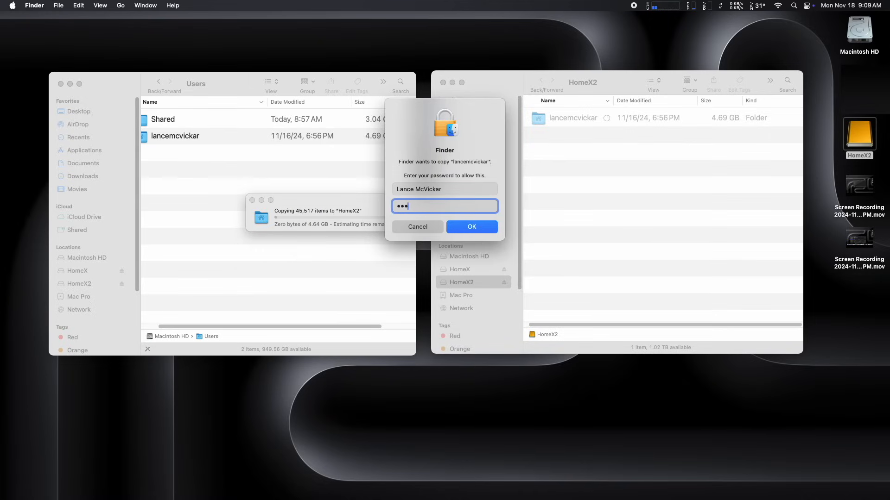
{"action": "left_click", "coordinate": [471, 227]}
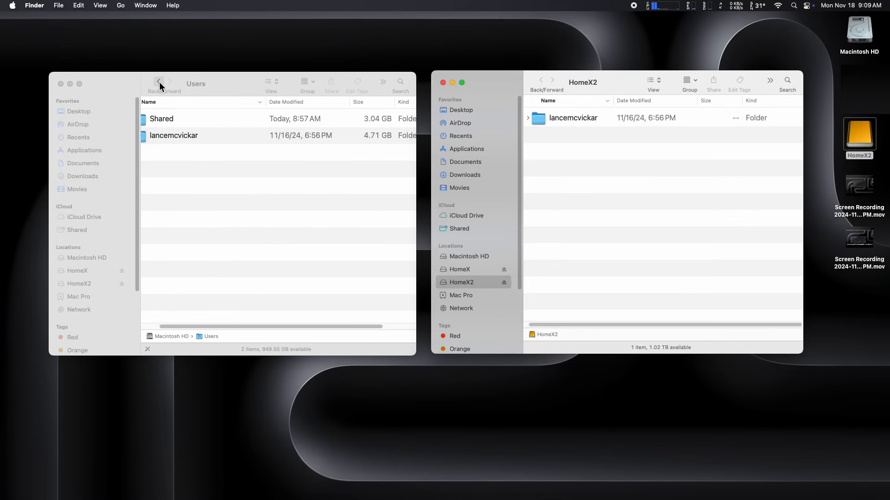
Step: Open the original home folder and its HomeX2 copy side by side to compare them
{"action": "double_click", "coordinate": [174, 135]}
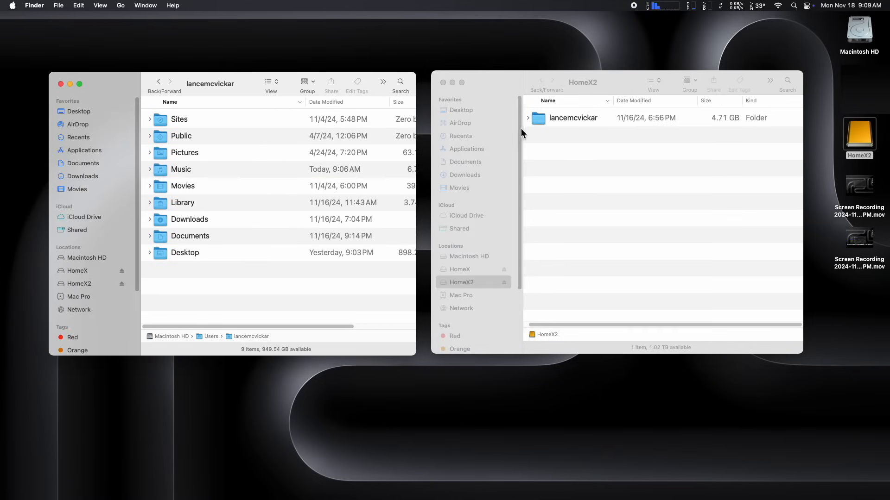
{"action": "double_click", "coordinate": [573, 118]}
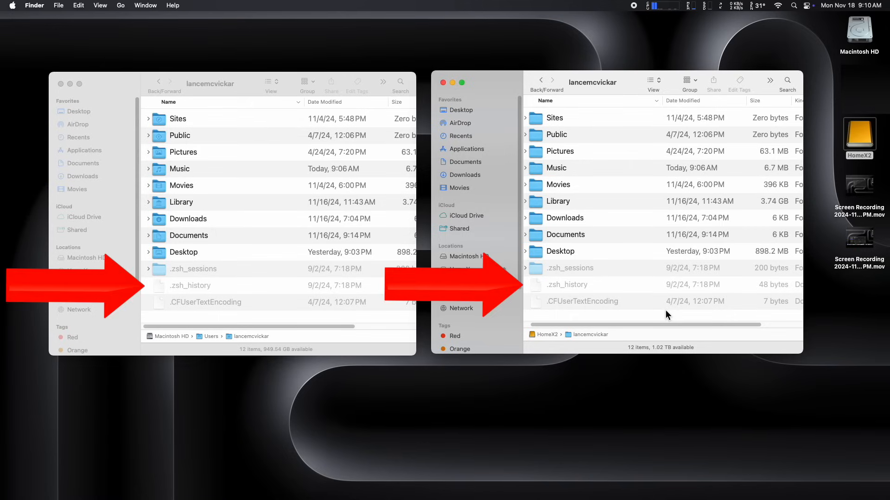
{"action": "mouse_move", "coordinate": [529, 346]}
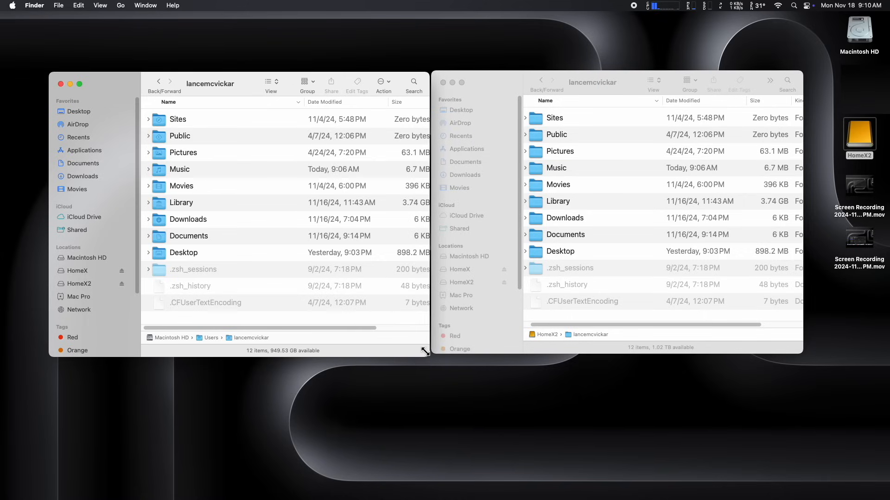
{"action": "mouse_move", "coordinate": [420, 283]}
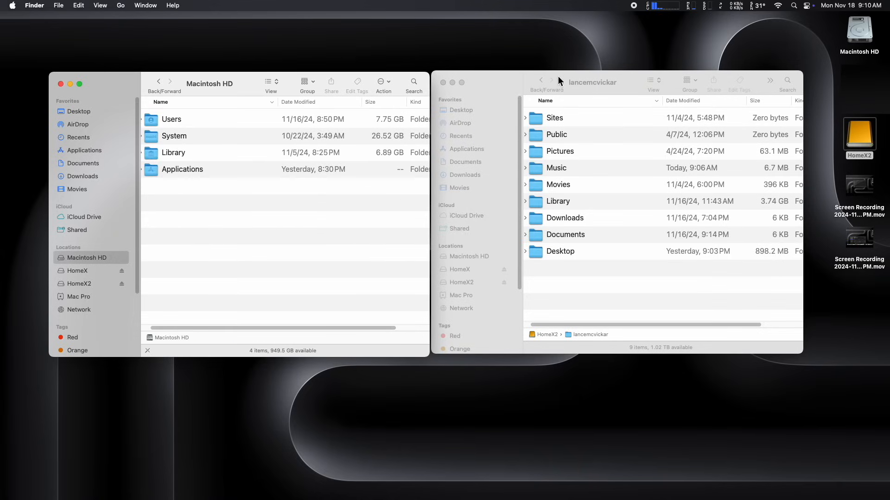
Step: Show the top level of HomeX2 beside the Macintosh HD Applications folder listing
{"action": "left_click", "coordinate": [541, 80]}
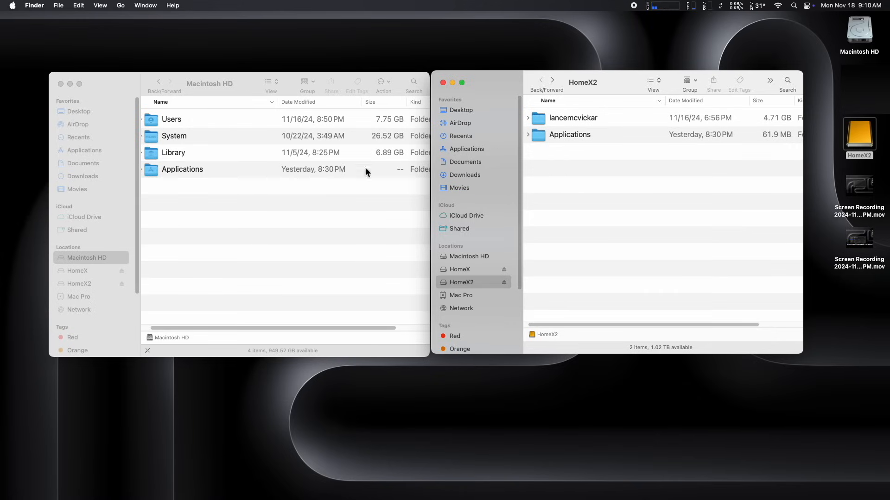
{"action": "double_click", "coordinate": [182, 170]}
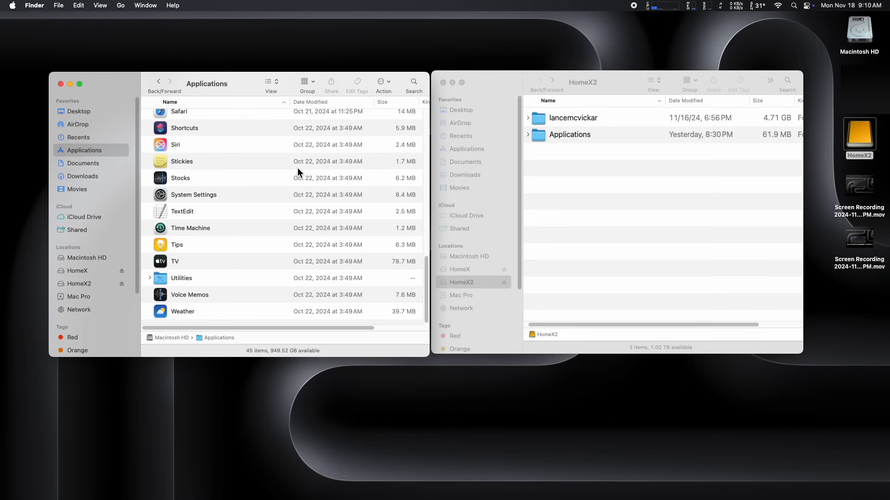
{"action": "scroll", "scroll_direction": "up", "scroll_amount": 3}
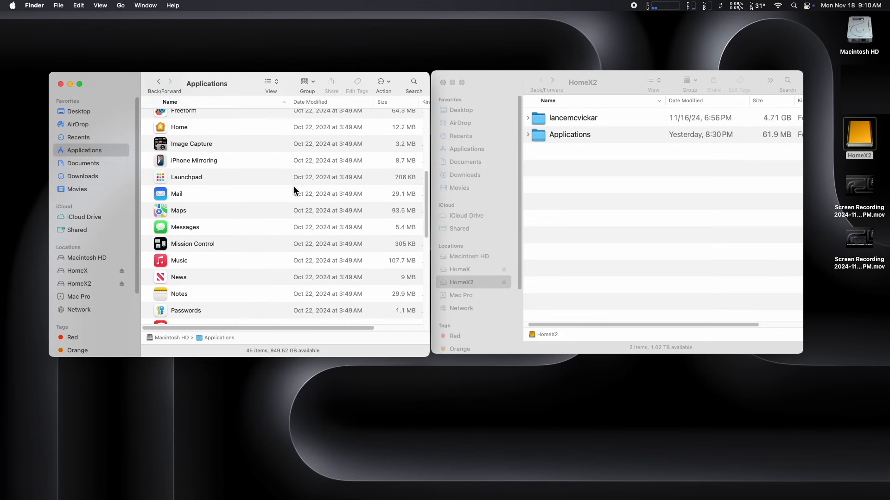
{"action": "scroll", "scroll_direction": "down", "scroll_amount": 3}
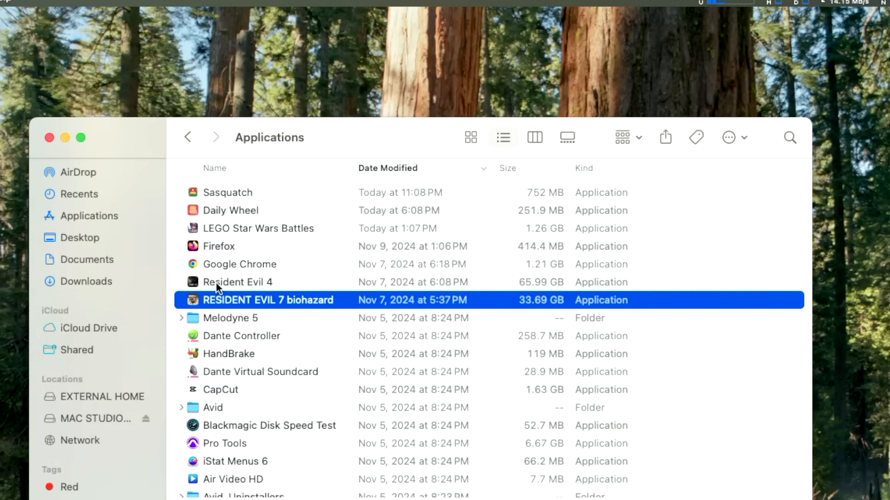
{"action": "mouse_move", "coordinate": [492, 315]}
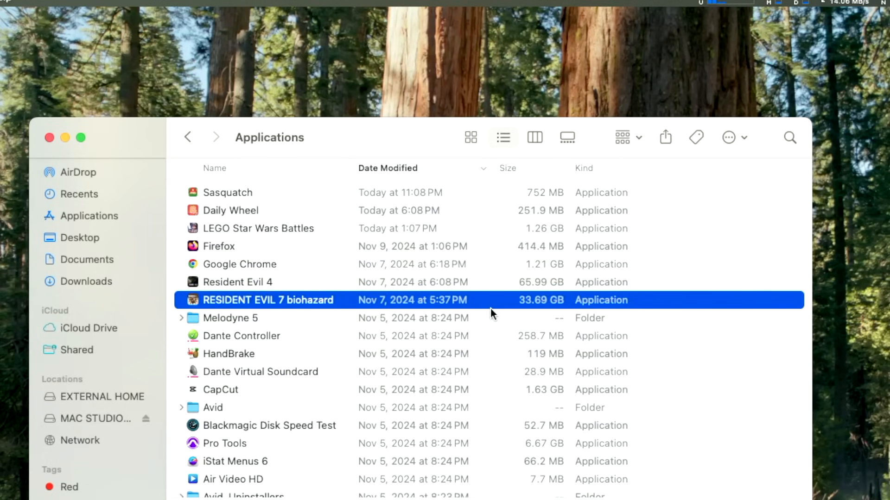
{"action": "mouse_move", "coordinate": [521, 304]}
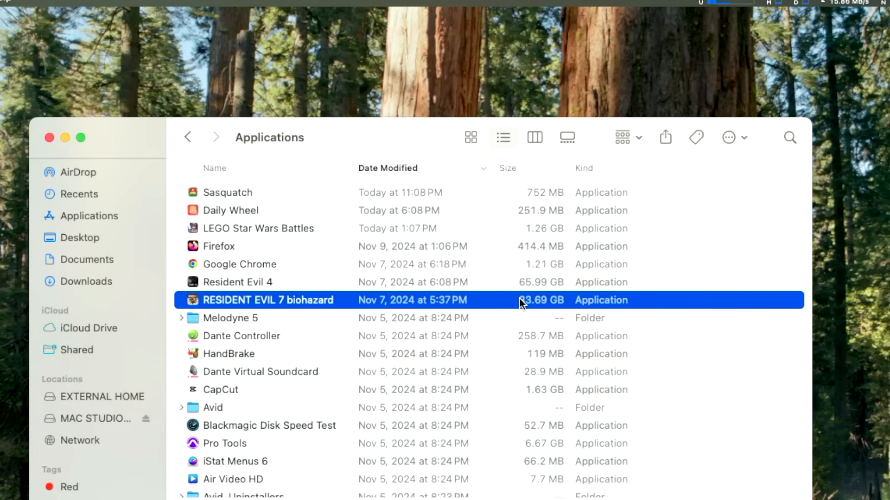
{"action": "mouse_move", "coordinate": [500, 293]}
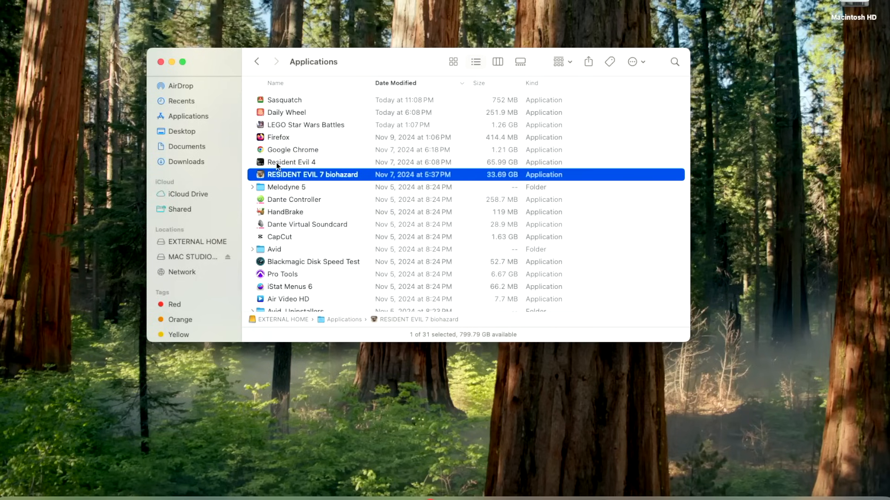
{"action": "mouse_move", "coordinate": [475, 182]}
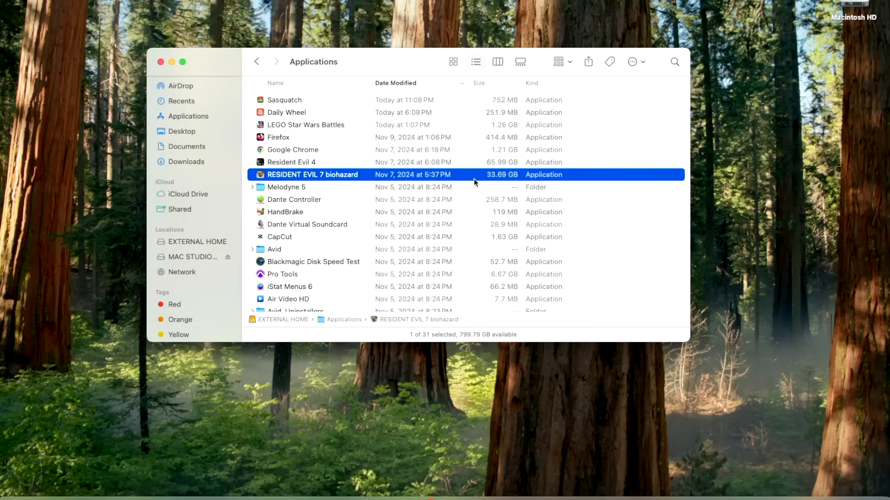
{"action": "mouse_move", "coordinate": [489, 177]}
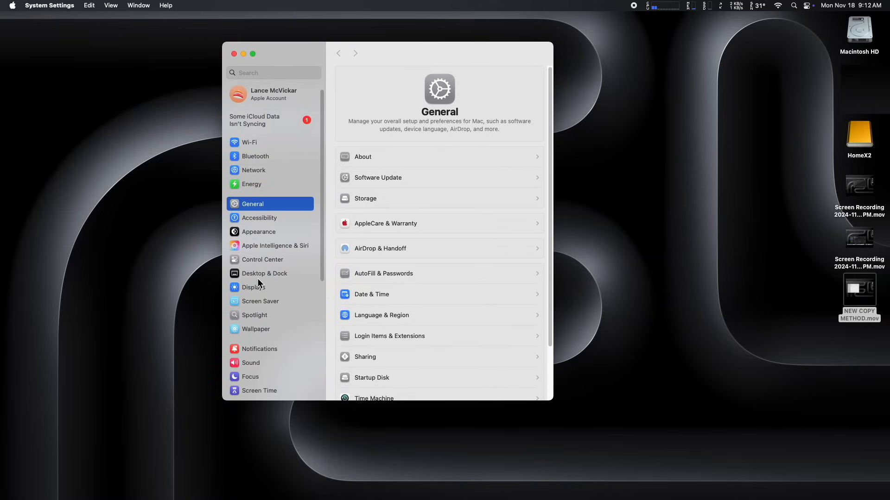
Step: Unlock the admin account's Advanced Options in Users & Groups with the password
{"action": "scroll", "scroll_direction": "down", "scroll_amount": 3}
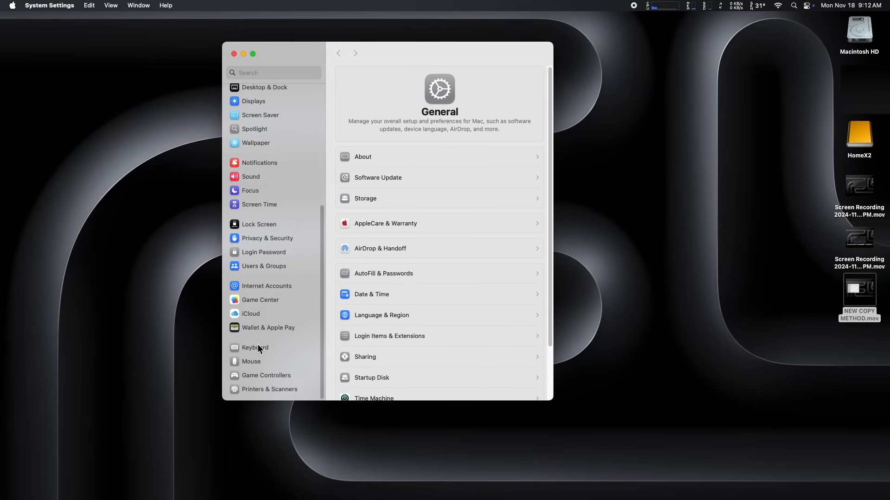
{"action": "left_click", "coordinate": [264, 266]}
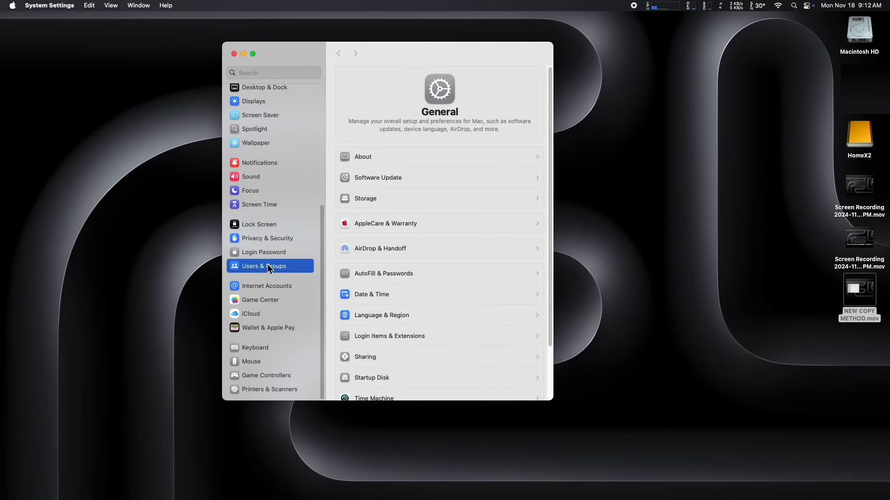
{"action": "left_click", "coordinate": [263, 266]}
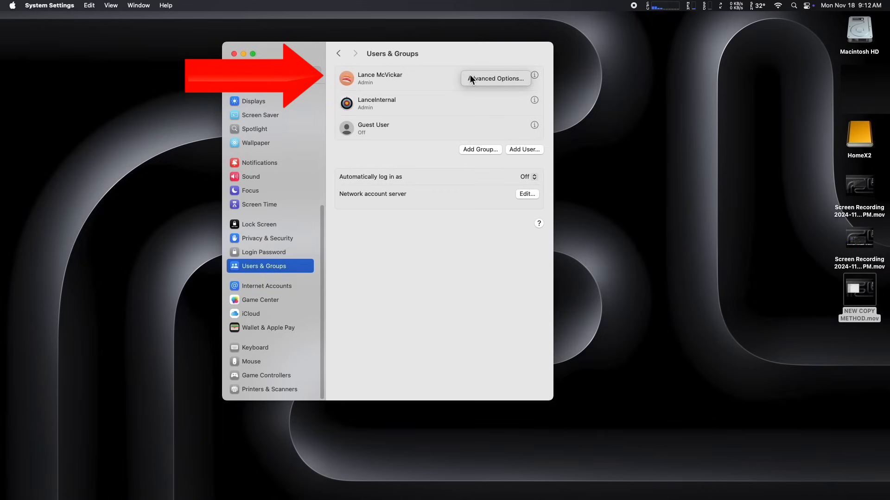
{"action": "left_click", "coordinate": [495, 78]}
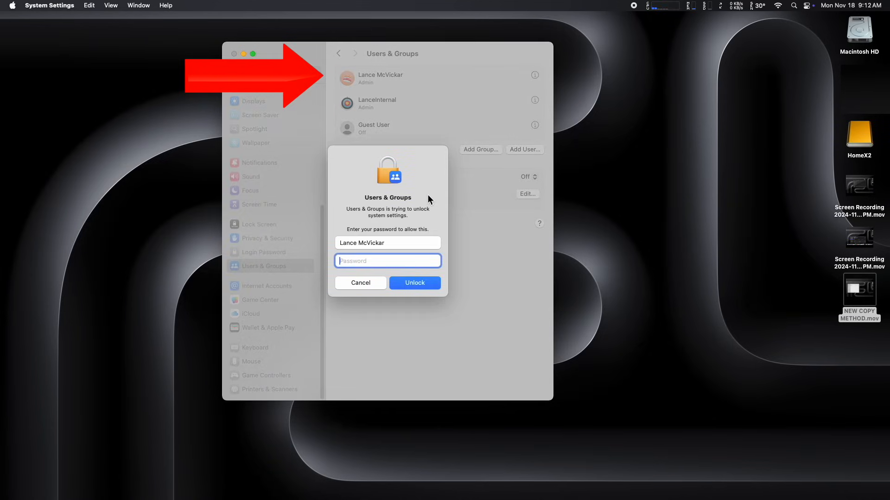
{"action": "type", "text": "••••"}
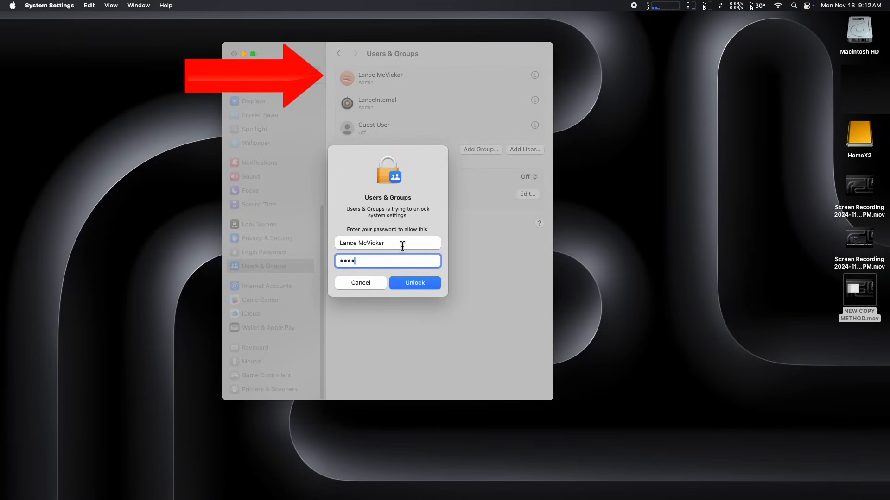
{"action": "left_click", "coordinate": [414, 283]}
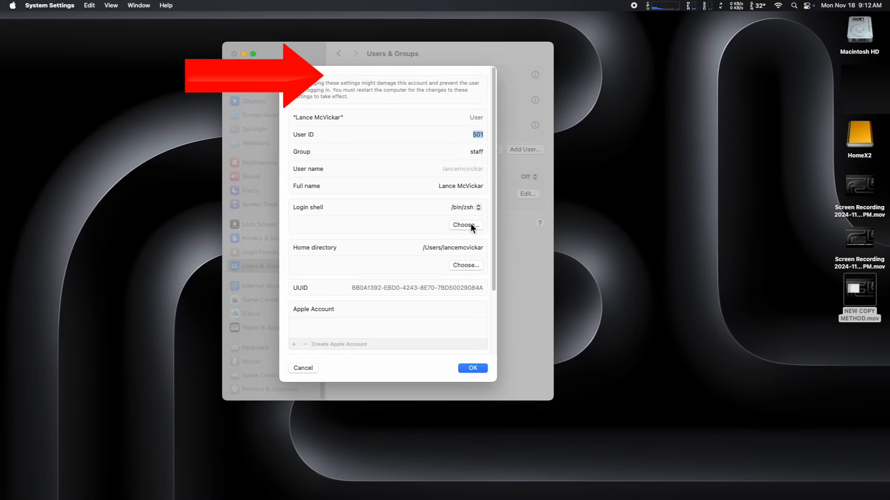
{"action": "mouse_move", "coordinate": [451, 263]}
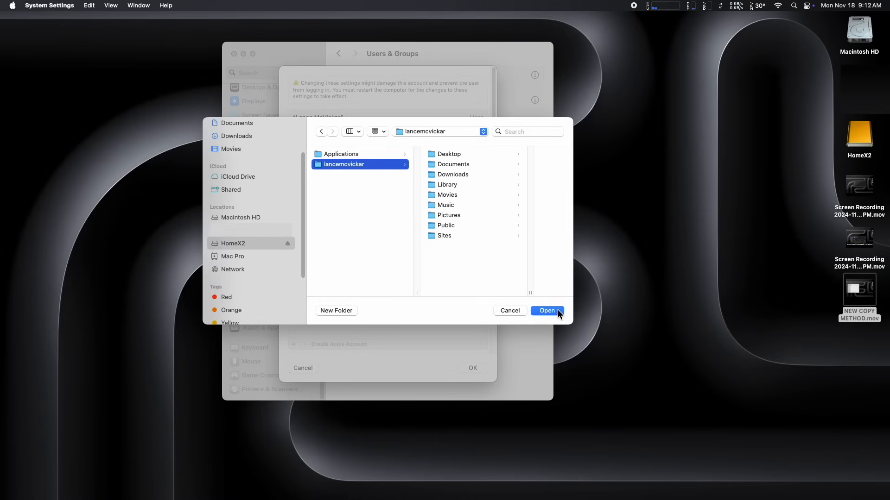
Step: Set the home directory to /Volumes/HomeX2/lancemcvickar, save it and confirm the restart
{"action": "left_click", "coordinate": [547, 310]}
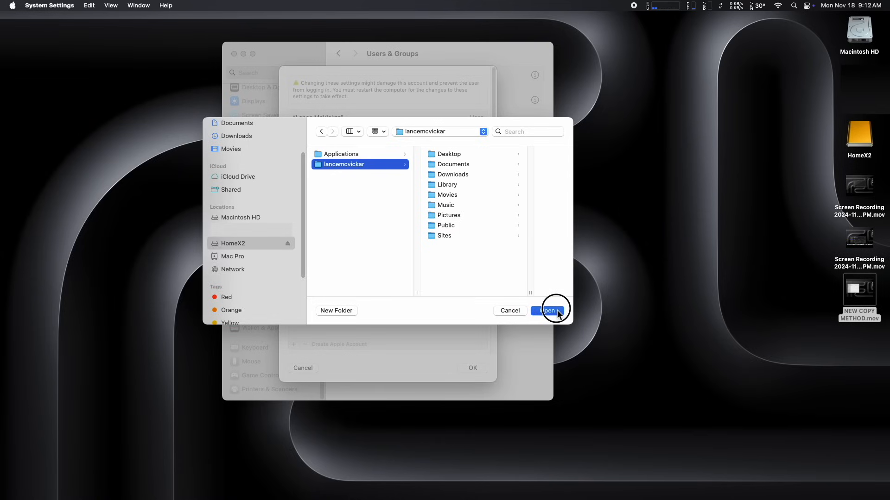
{"action": "left_click", "coordinate": [547, 311]}
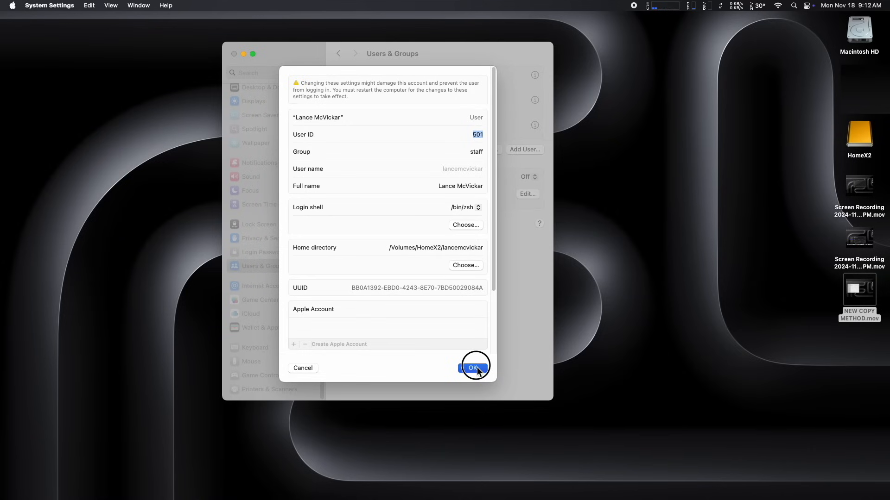
{"action": "left_click", "coordinate": [472, 368]}
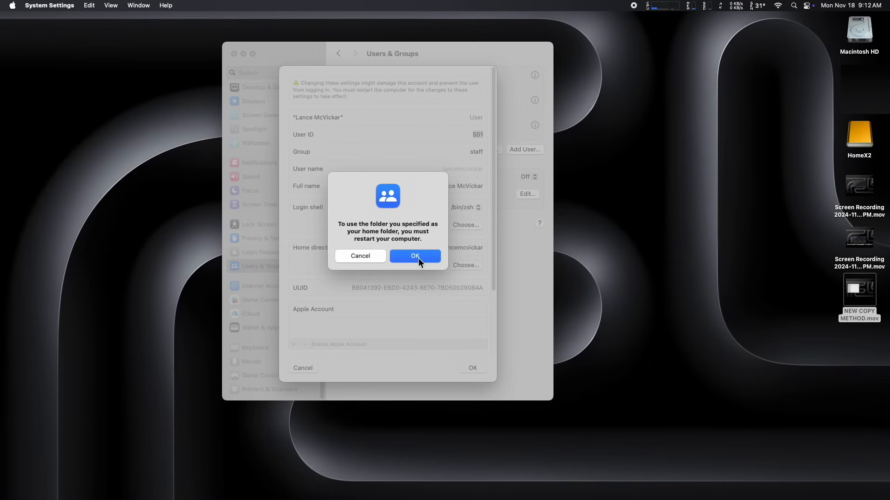
{"action": "left_click", "coordinate": [414, 256]}
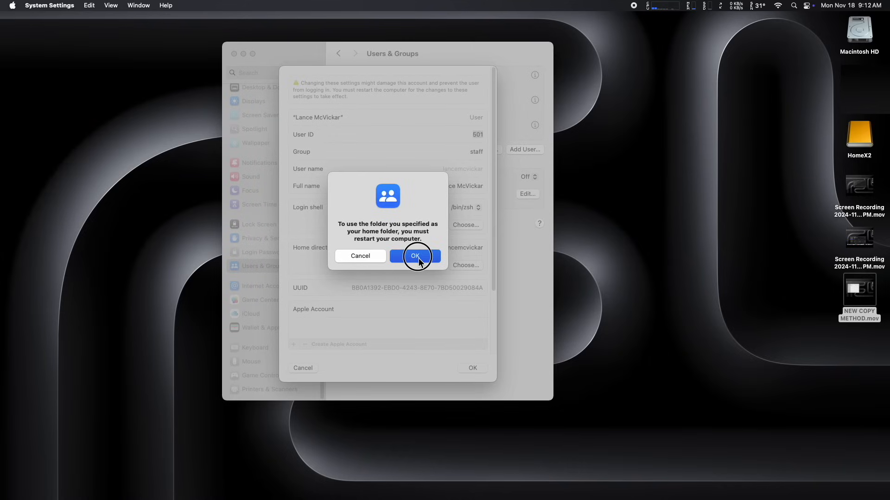
{"action": "left_click", "coordinate": [414, 256]}
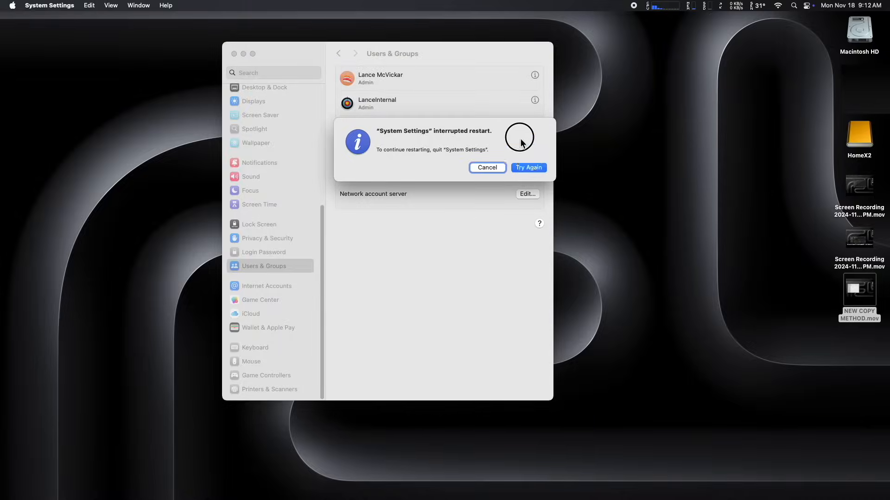
Step: Respond to the interrupted-restart warning before opening LanceX on HomeX
{"action": "left_click", "coordinate": [527, 167]}
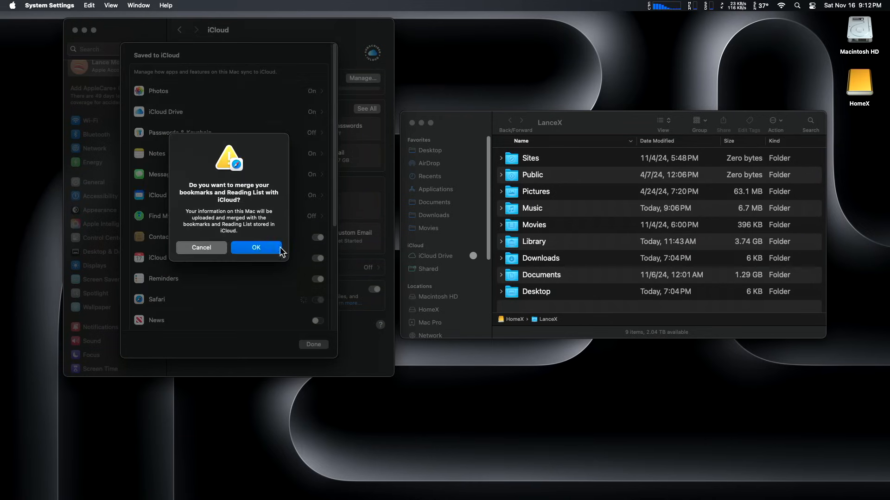
{"action": "left_click", "coordinate": [256, 247]}
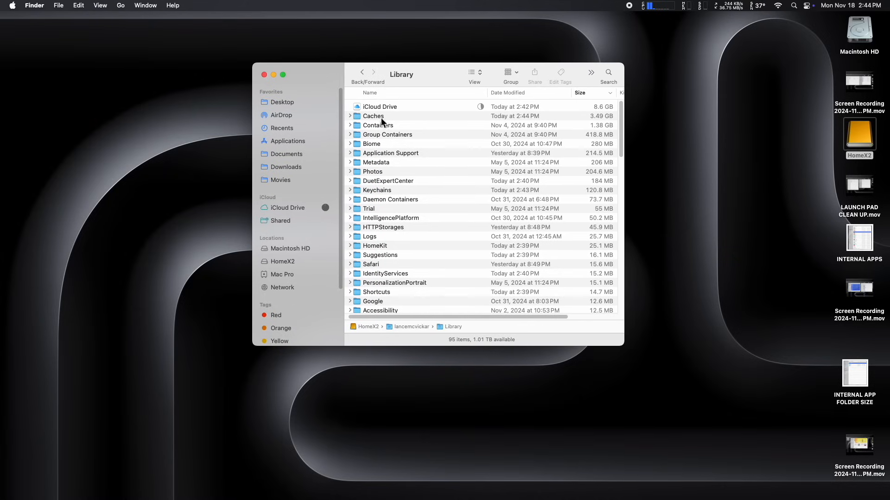
{"action": "mouse_move", "coordinate": [475, 150]}
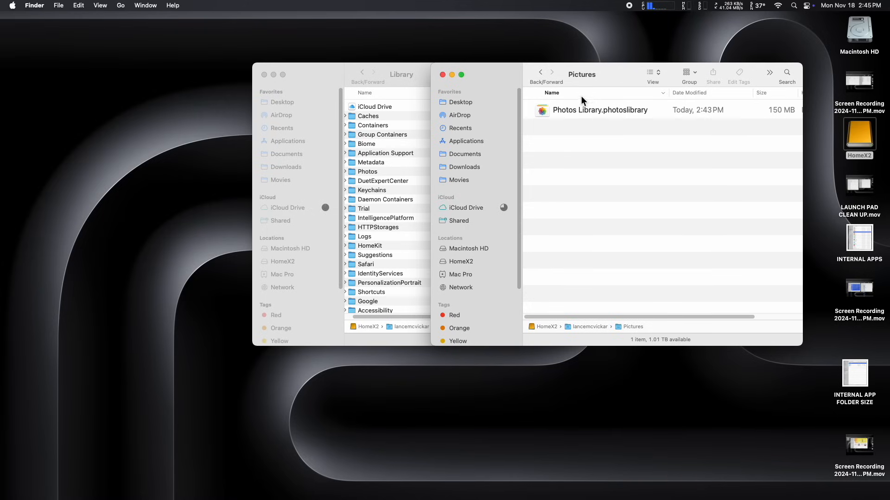
{"action": "left_click", "coordinate": [540, 73]}
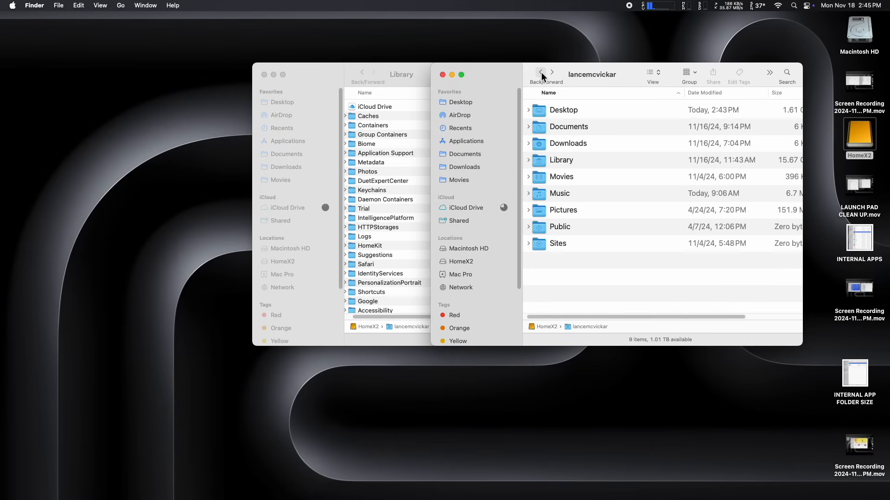
{"action": "mouse_move", "coordinate": [594, 169]}
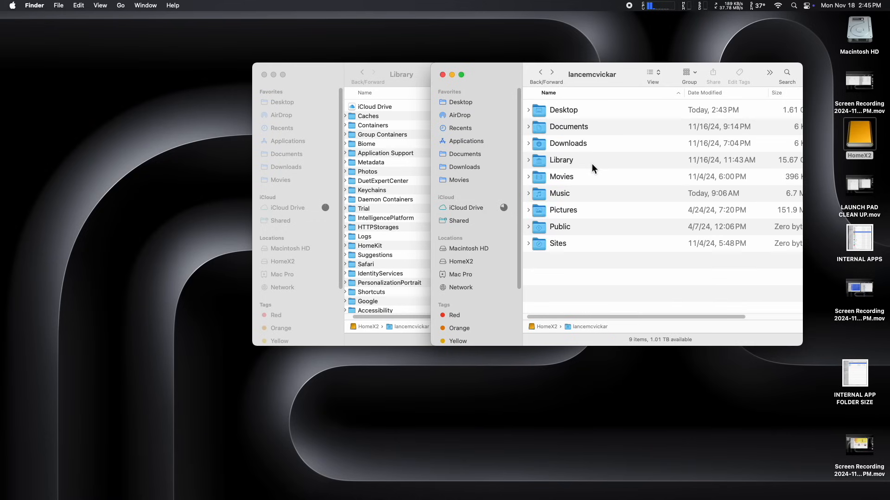
{"action": "left_click", "coordinate": [460, 102]}
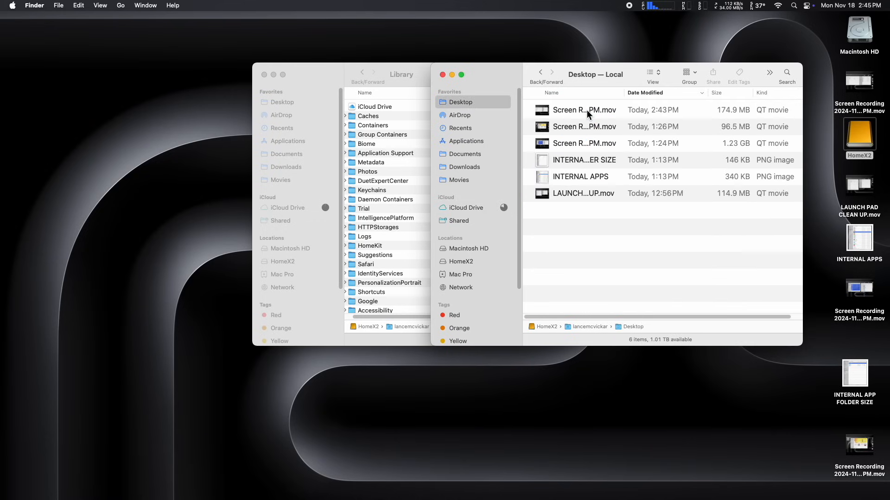
{"action": "mouse_move", "coordinate": [536, 96]}
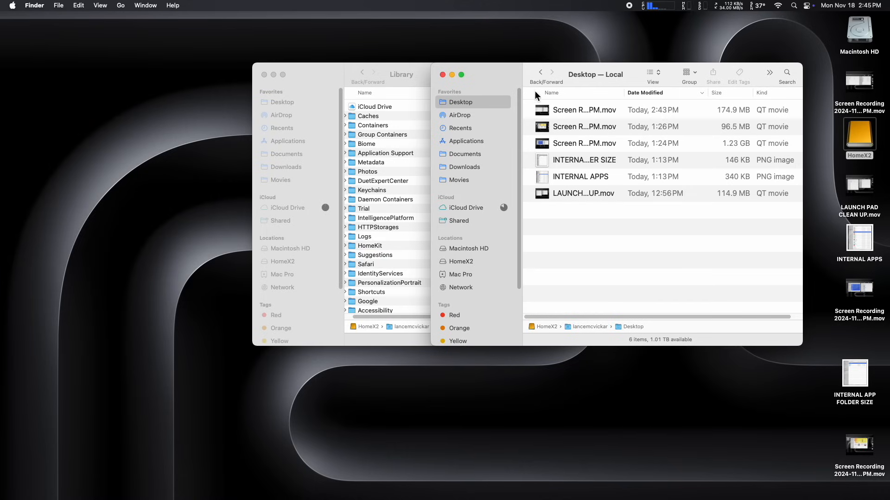
{"action": "left_click", "coordinate": [539, 73]}
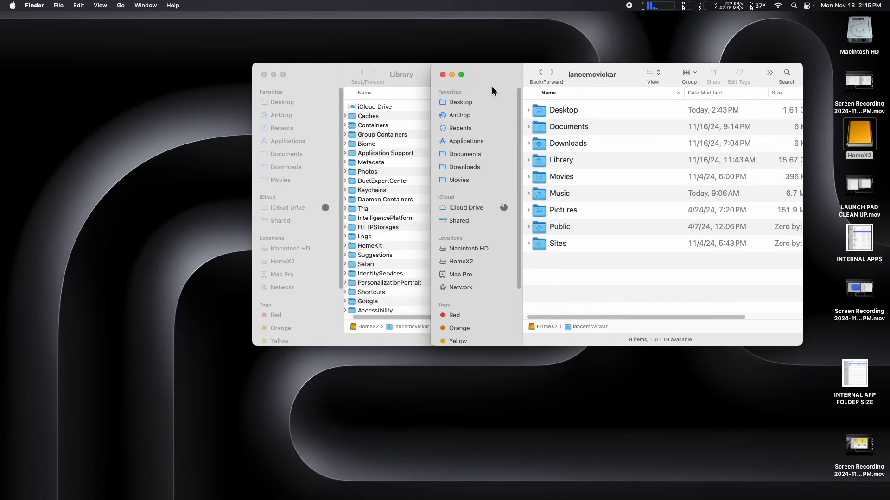
{"action": "mouse_move", "coordinate": [450, 93]}
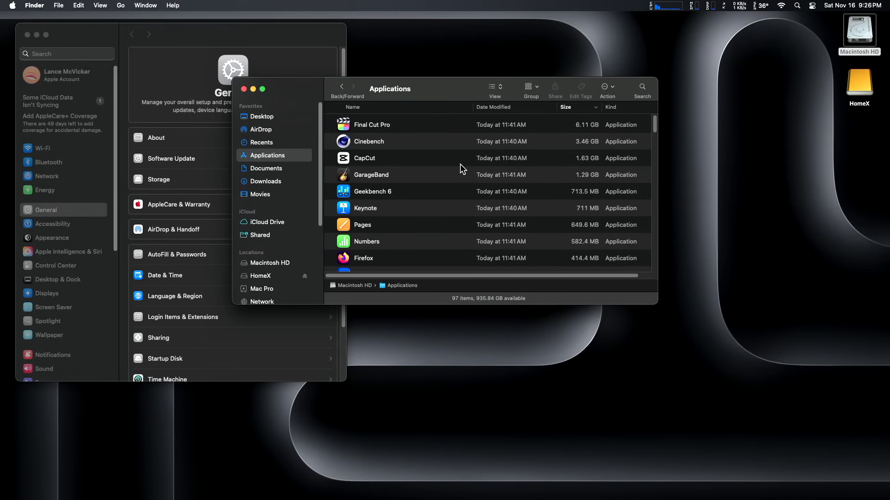
Step: Attempt to trash all 43 built-in apps in Applications and dismiss the can't-be-deleted warning
{"action": "key", "text": "cmd+a"}
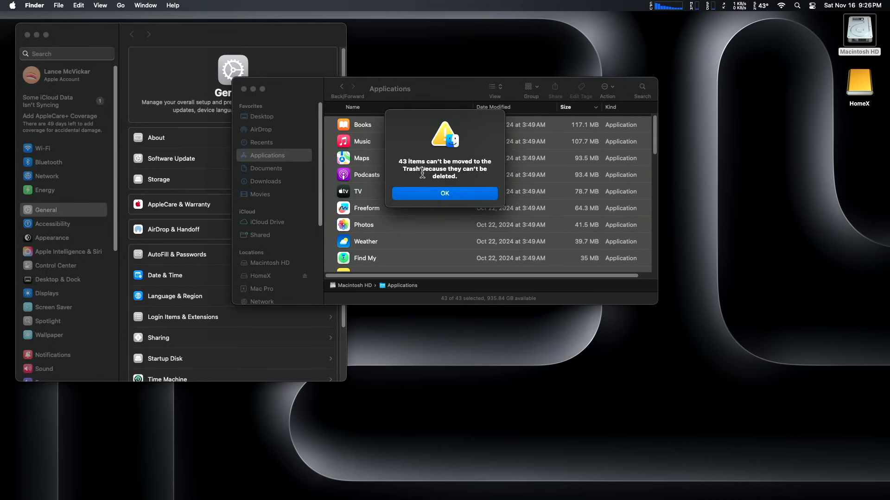
{"action": "mouse_move", "coordinate": [549, 226]}
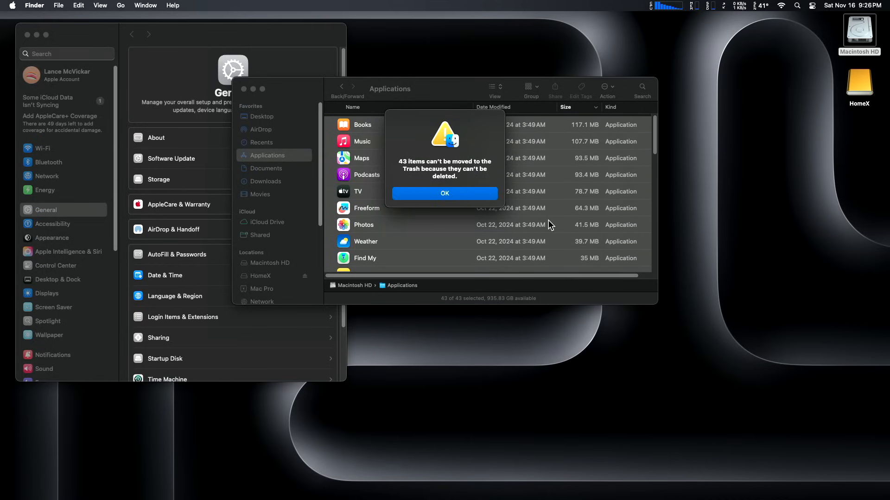
{"action": "mouse_move", "coordinate": [445, 193]}
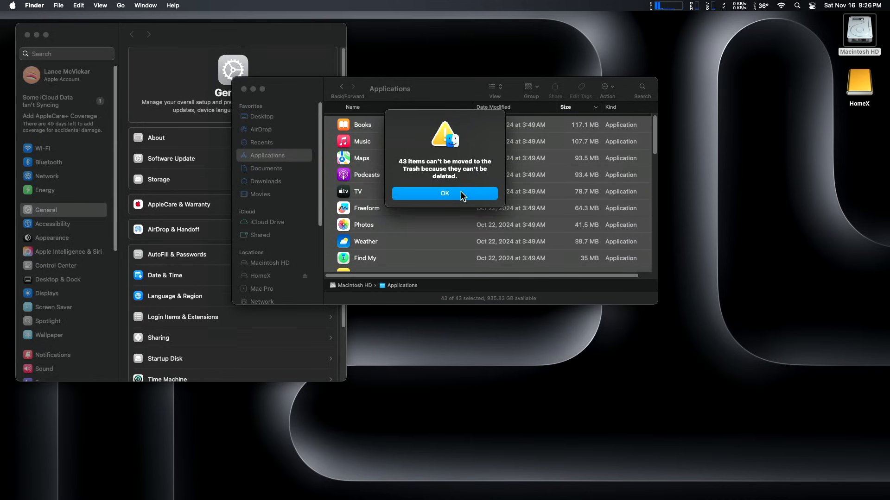
{"action": "left_click", "coordinate": [444, 194]}
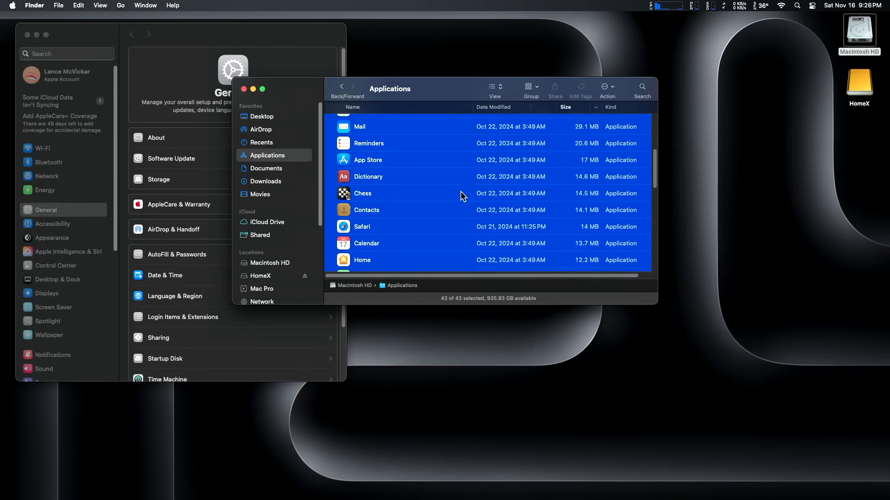
{"action": "scroll", "scroll_direction": "down", "scroll_amount": 3}
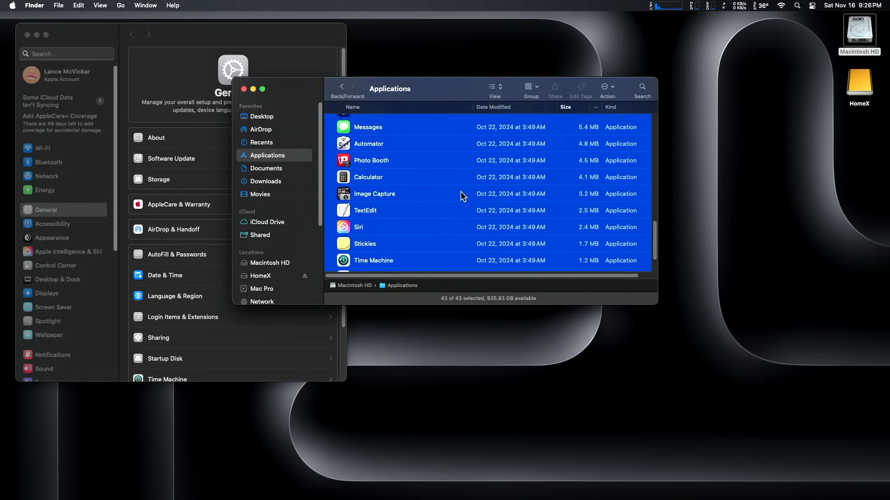
{"action": "scroll", "scroll_direction": "up", "scroll_amount": 3}
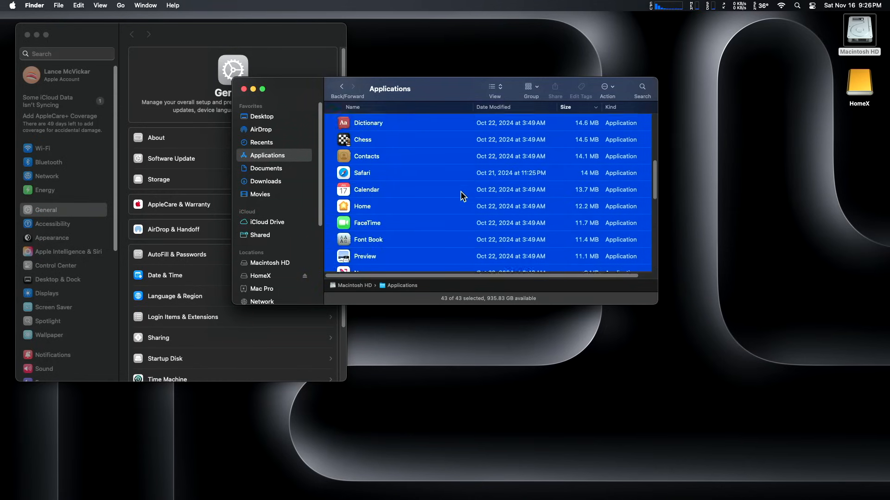
{"action": "scroll", "scroll_direction": "down", "scroll_amount": 3}
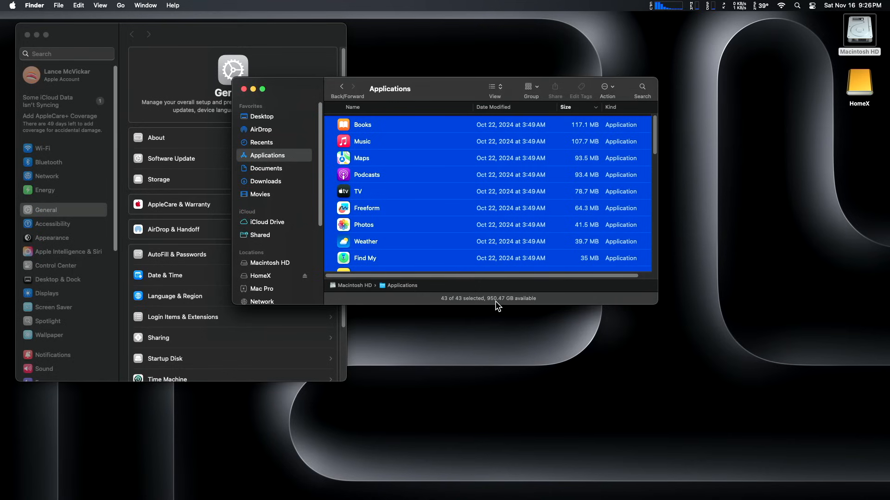
{"action": "mouse_move", "coordinate": [245, 89]}
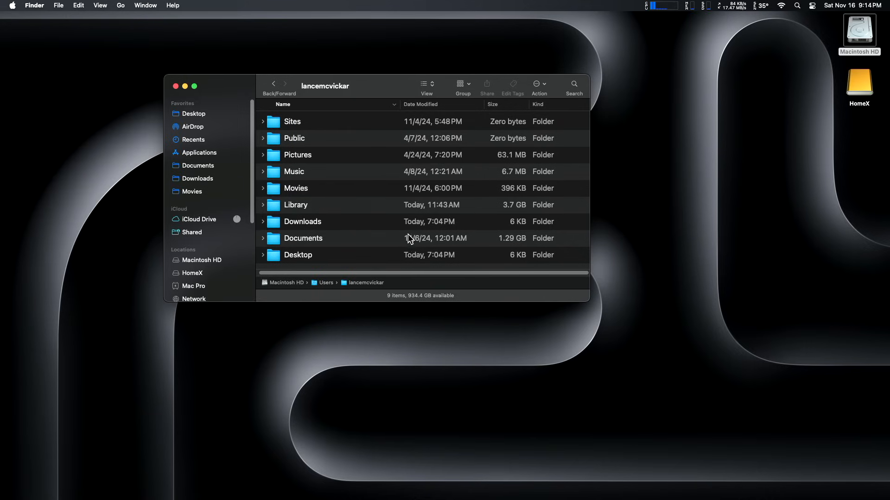
{"action": "mouse_move", "coordinate": [349, 242]}
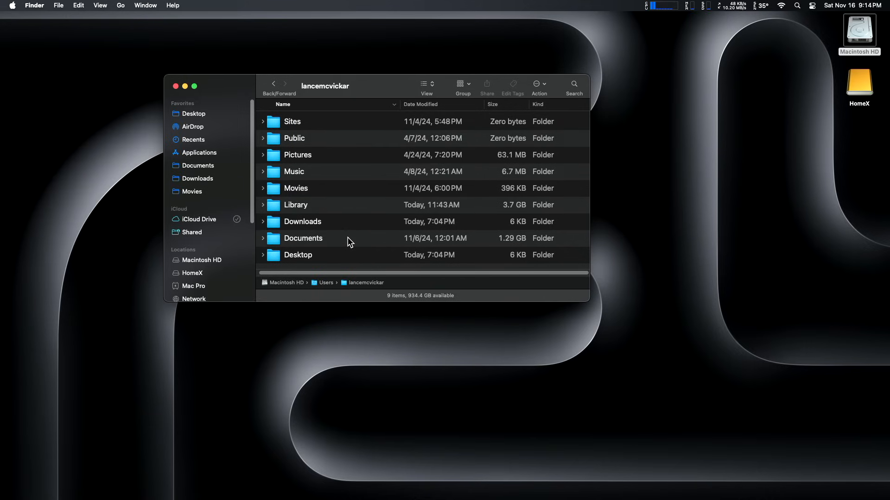
Step: Compare the internal Documents folder with Documents inside LanceX on the HomeX drive
{"action": "double_click", "coordinate": [302, 238]}
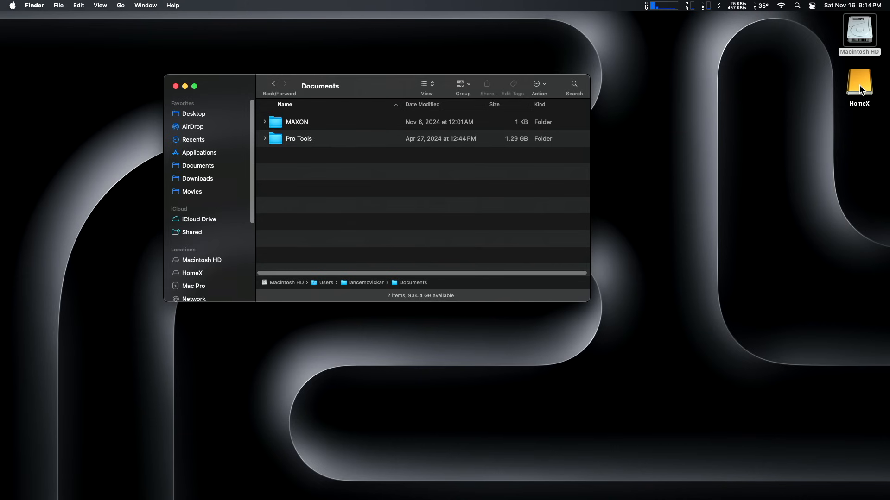
{"action": "double_click", "coordinate": [858, 81]}
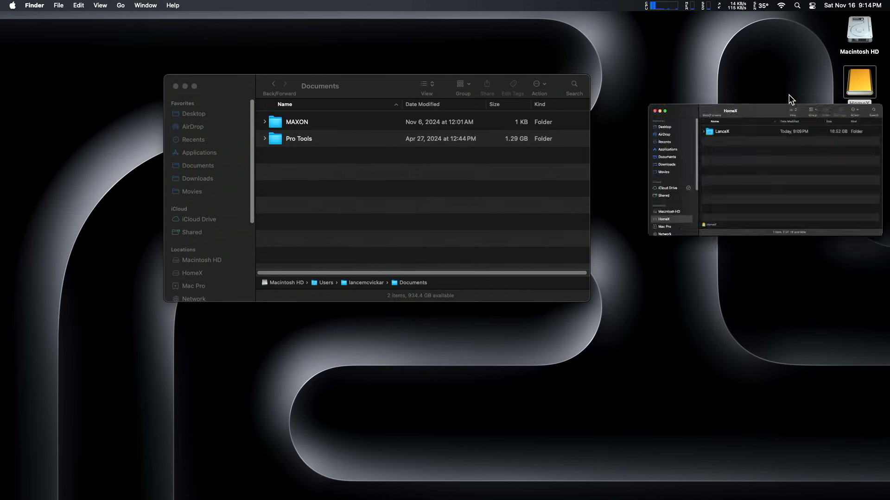
{"action": "double_click", "coordinate": [722, 131]}
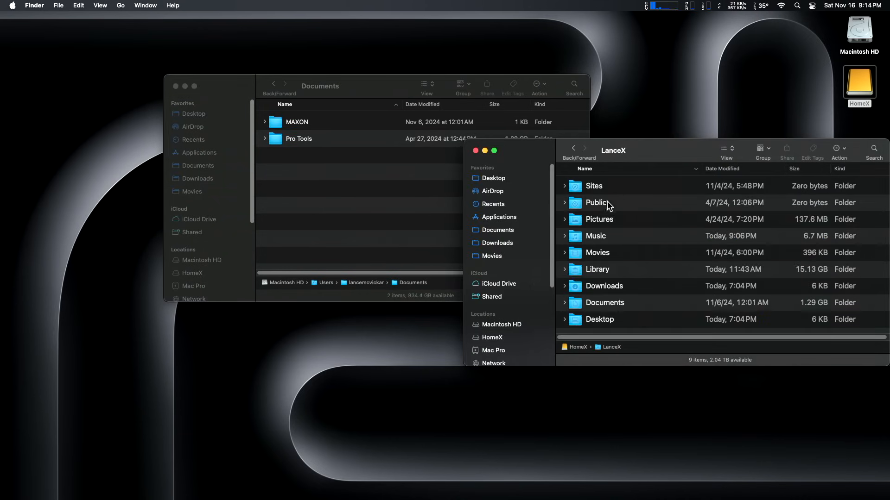
{"action": "left_click", "coordinate": [498, 230]}
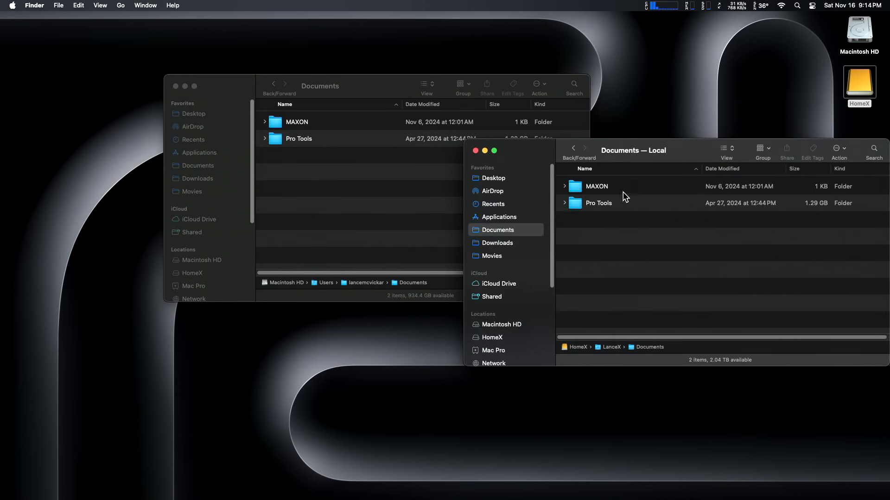
{"action": "mouse_move", "coordinate": [466, 154]}
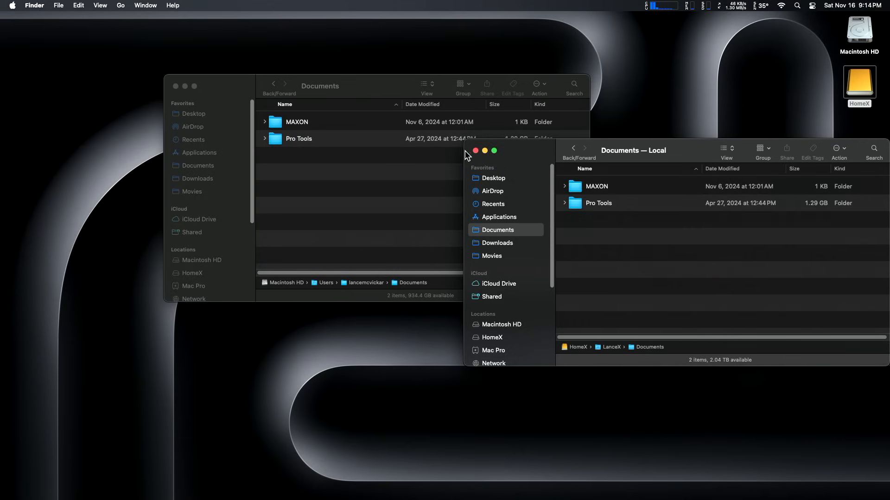
{"action": "left_click", "coordinate": [476, 151]}
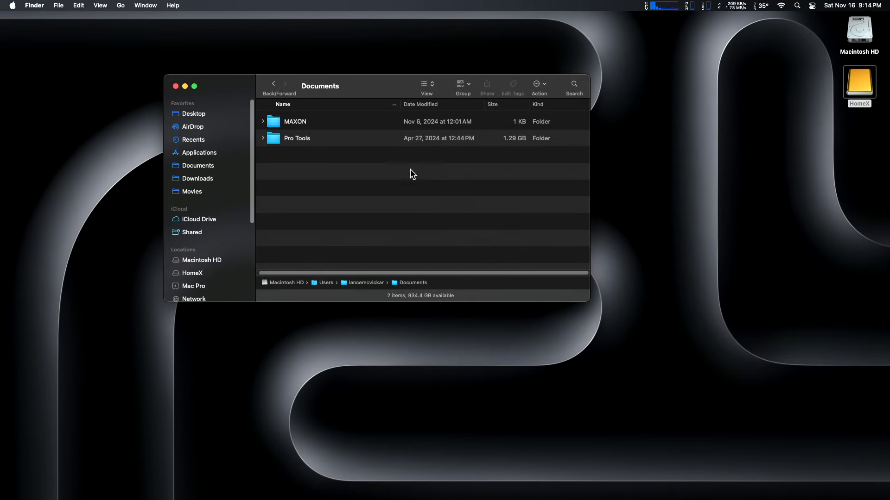
Step: Trash everything in the internal Documents folder (MAXON, Pro Tools), answering the in-use item alert
{"action": "key", "text": "cmd+a"}
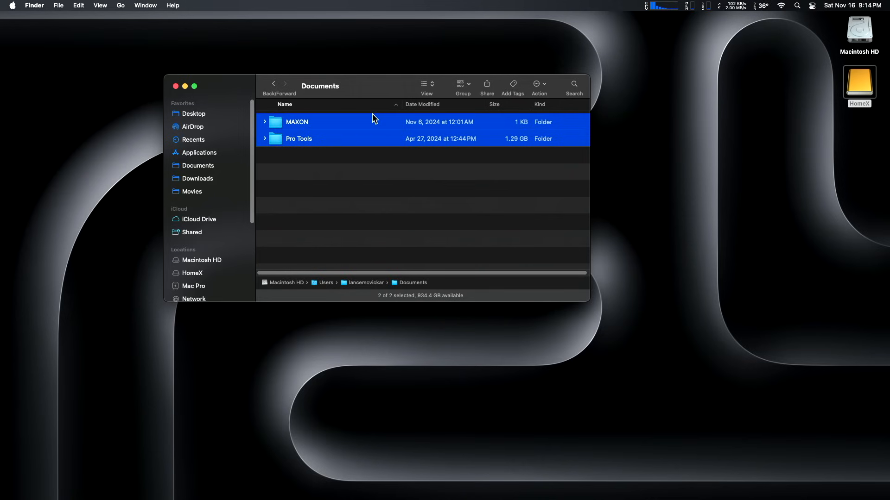
{"action": "left_click", "coordinate": [273, 84]}
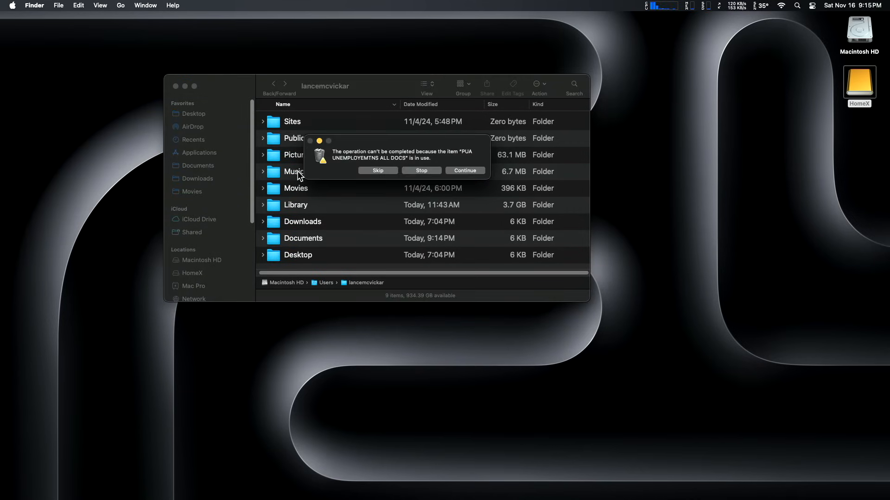
{"action": "left_click", "coordinate": [465, 170]}
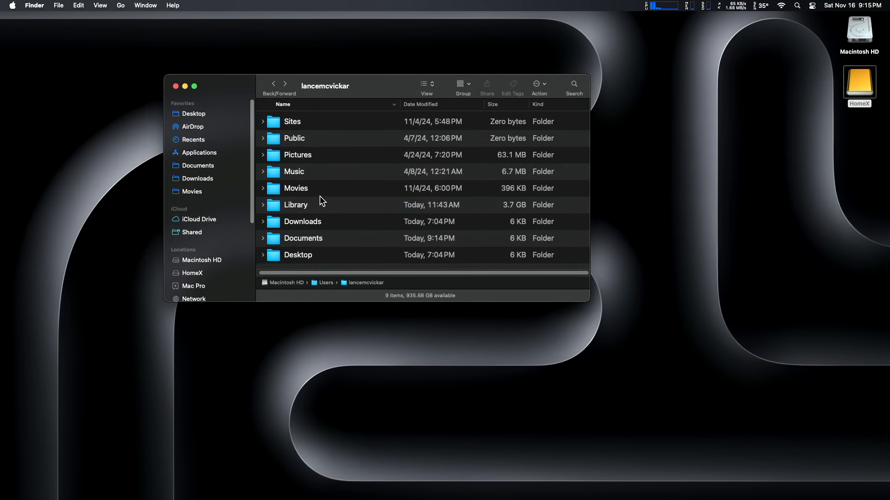
Step: Scan the home Library's folders sorted by size and open Caches, listed at 214.3 MB but empty
{"action": "double_click", "coordinate": [295, 205]}
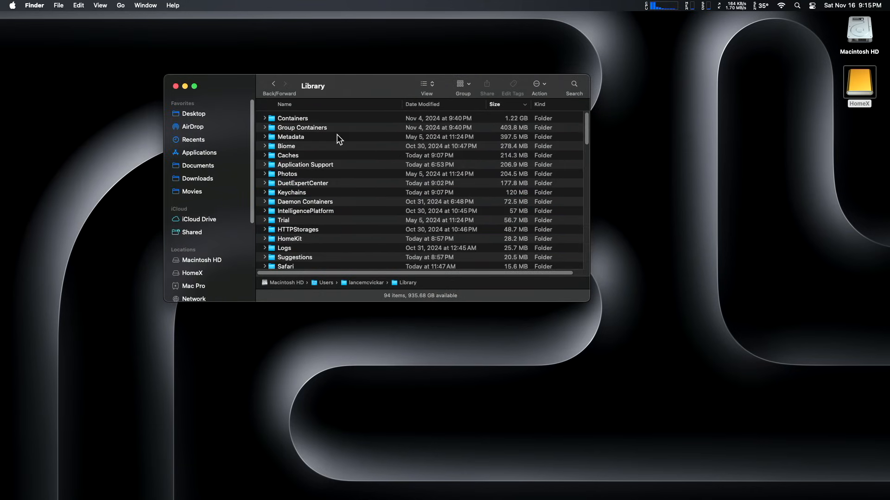
{"action": "scroll", "scroll_direction": "down", "scroll_amount": 3}
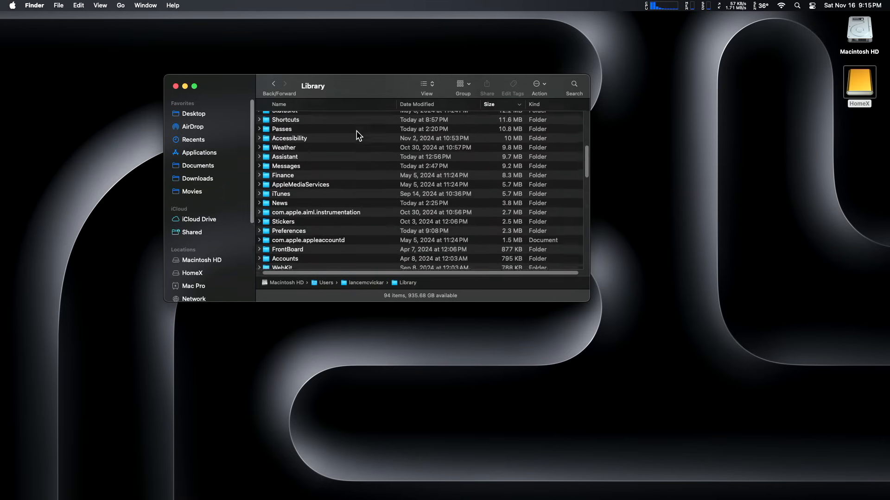
{"action": "scroll", "scroll_direction": "down", "scroll_amount": 3}
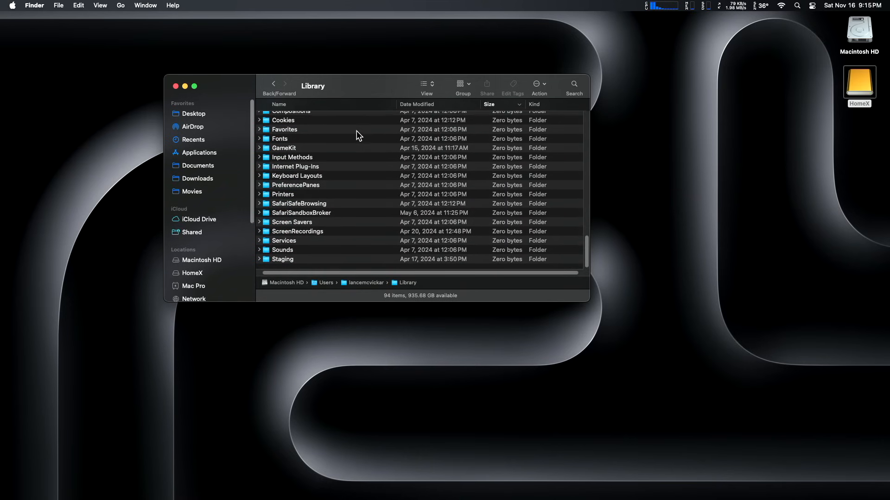
{"action": "left_click", "coordinate": [488, 104]}
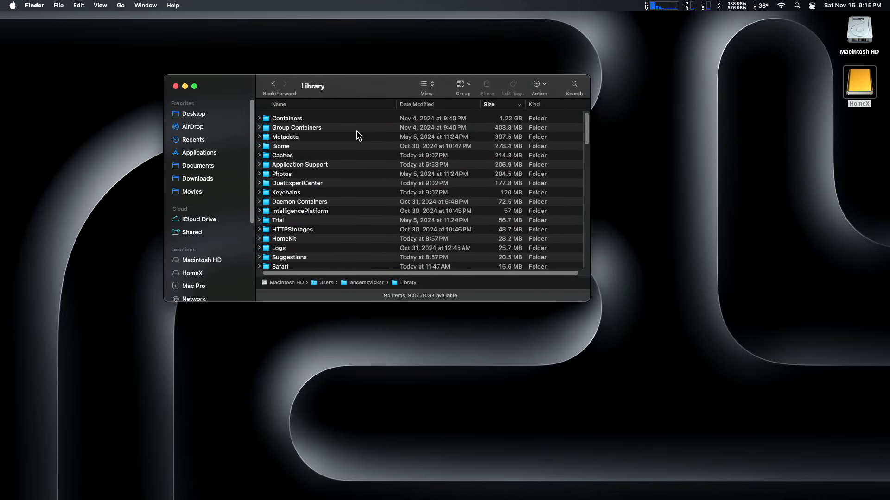
{"action": "mouse_move", "coordinate": [337, 106]}
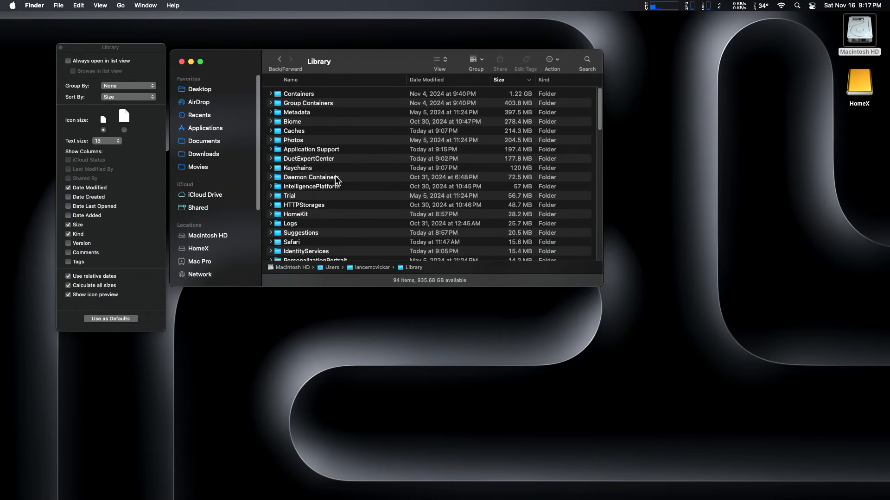
{"action": "left_click", "coordinate": [294, 131]}
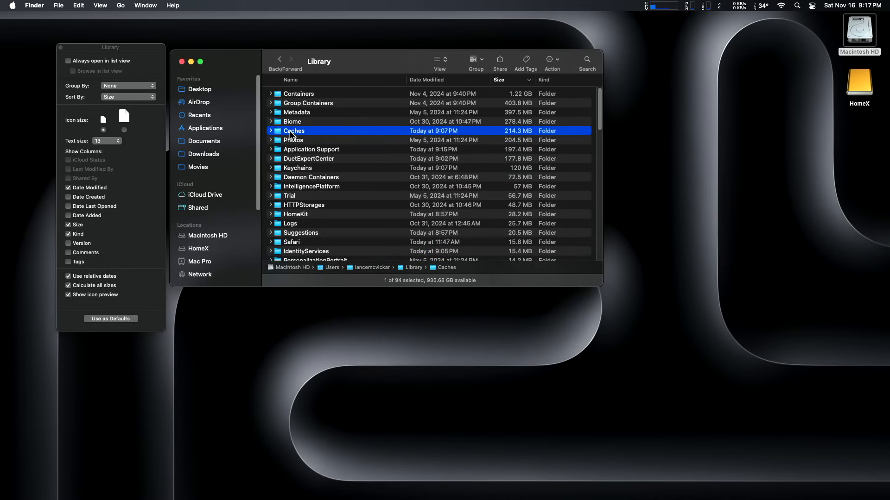
{"action": "double_click", "coordinate": [294, 130]}
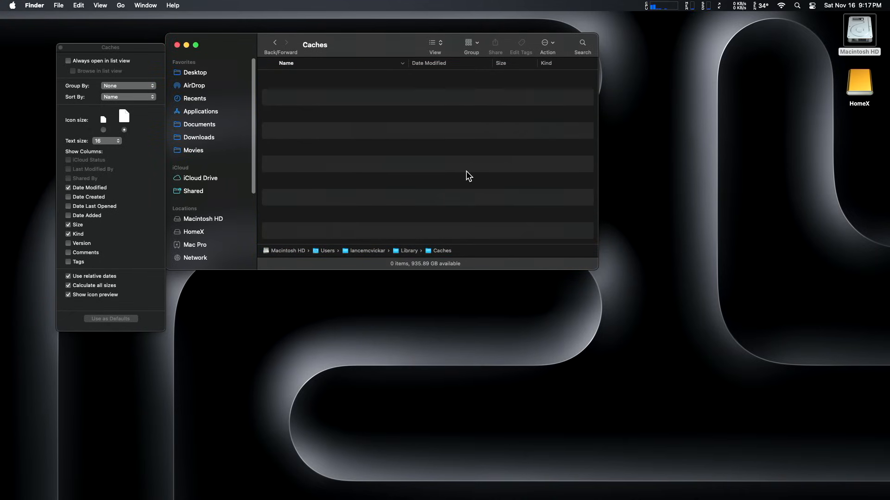
{"action": "mouse_move", "coordinate": [295, 57]}
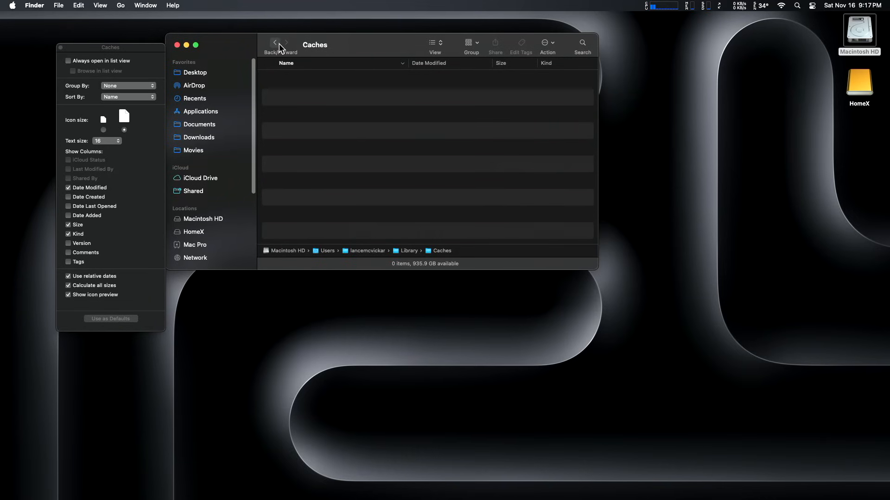
{"action": "mouse_move", "coordinate": [276, 43]}
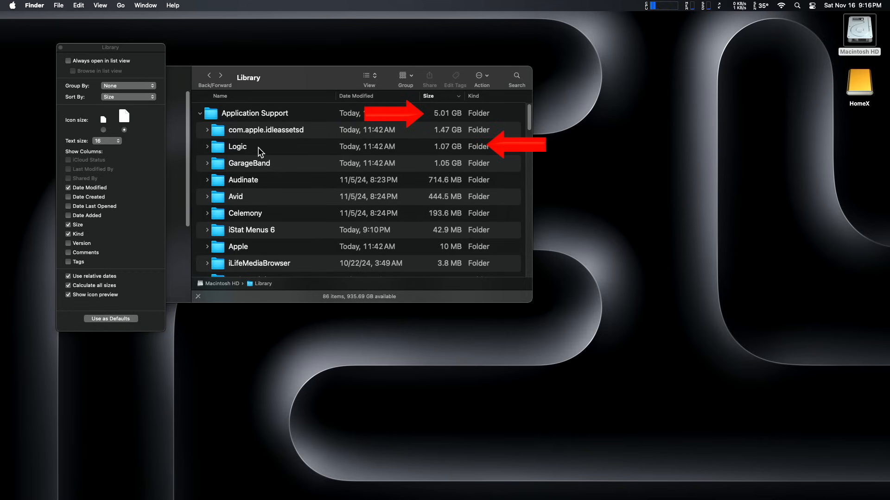
{"action": "mouse_move", "coordinate": [279, 162]}
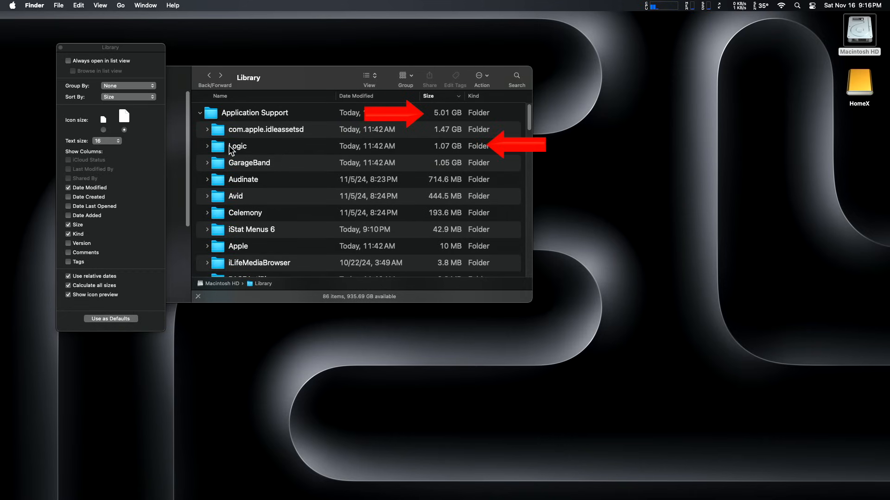
Step: Open Library > Application Support > Logic to see its five sample and settings folders
{"action": "double_click", "coordinate": [237, 146]}
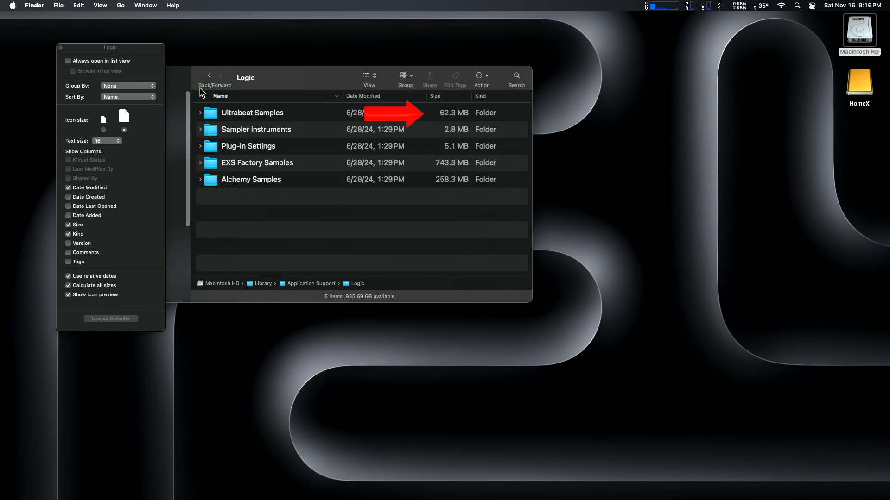
{"action": "mouse_move", "coordinate": [208, 75]}
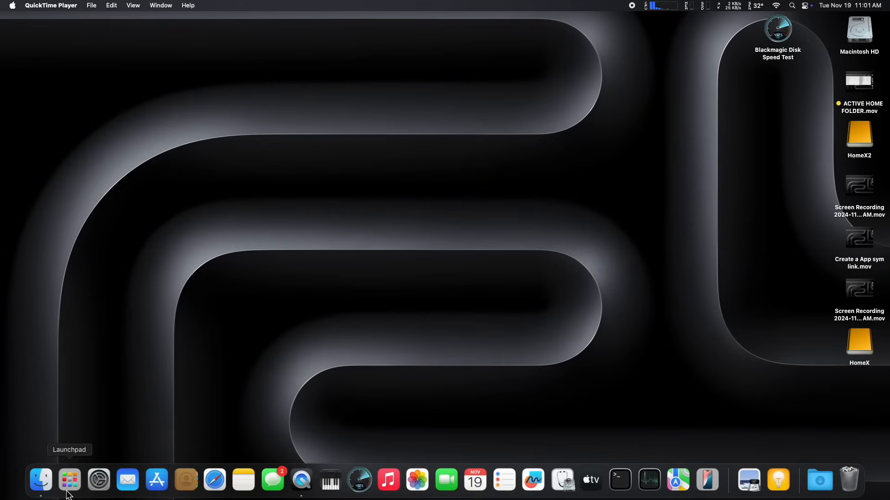
Step: Remove the broken Blackmagic Disk Speed Test icon from the Launchpad grid
{"action": "left_click", "coordinate": [68, 480]}
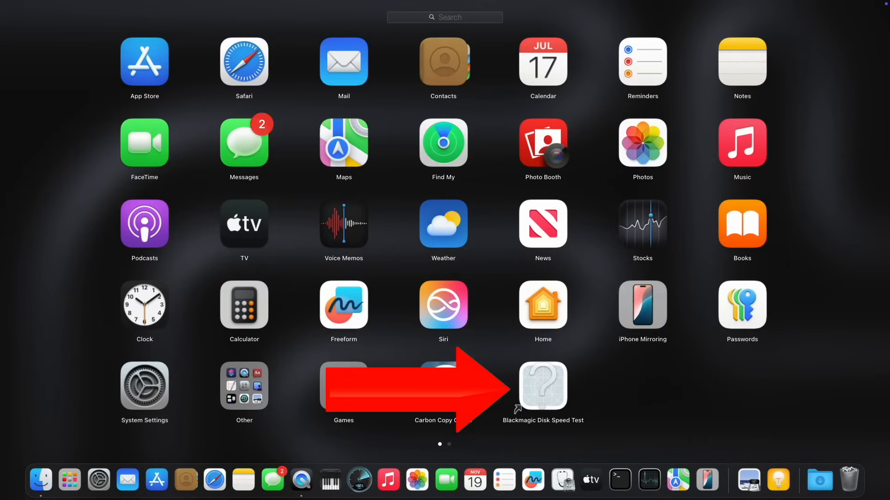
{"action": "mouse_move", "coordinate": [549, 403]}
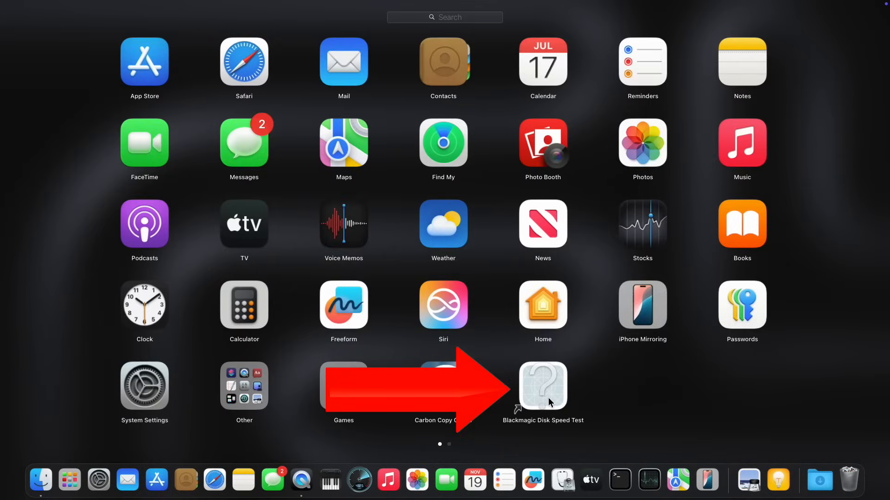
{"action": "mouse_move", "coordinate": [562, 398]}
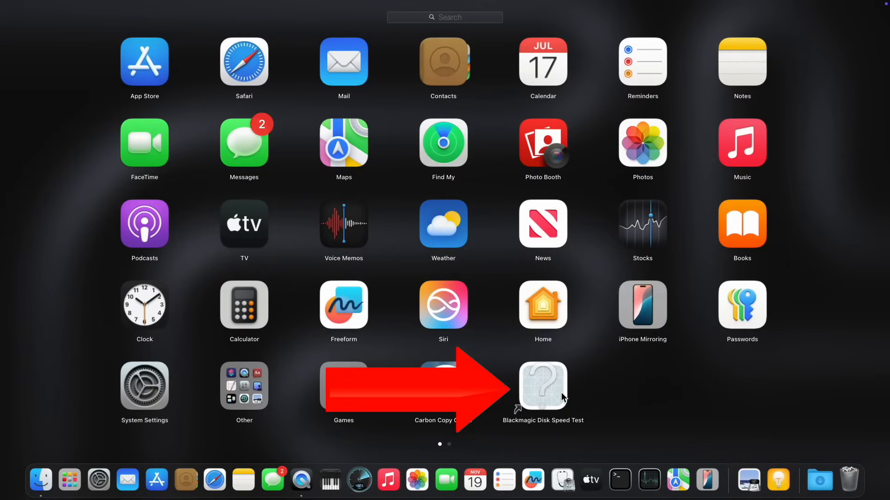
{"action": "mouse_move", "coordinate": [534, 388]}
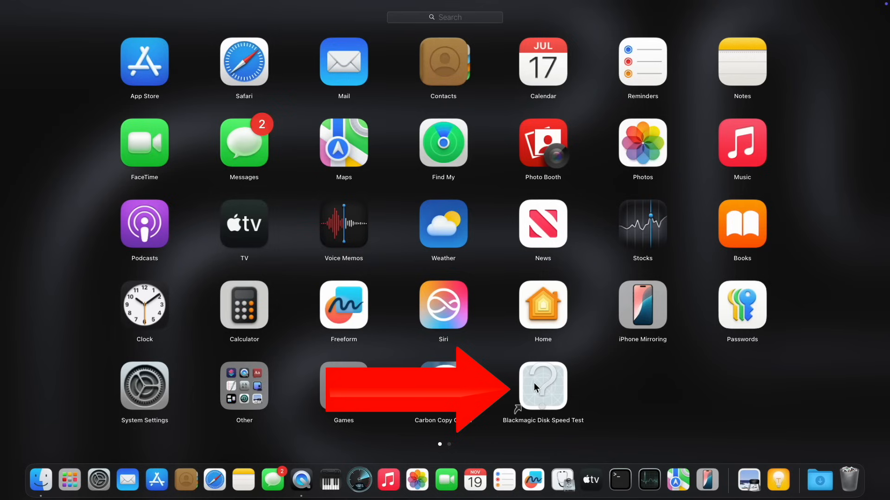
{"action": "mouse_move", "coordinate": [544, 389]}
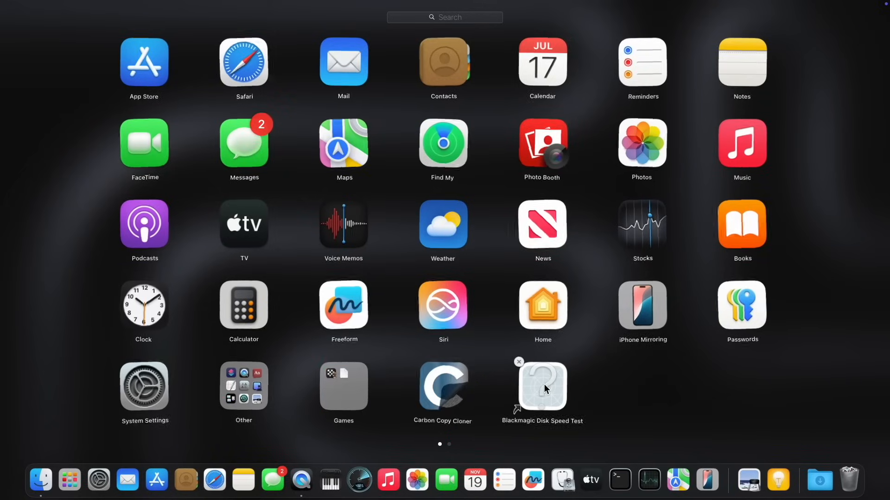
{"action": "left_click", "coordinate": [517, 361]}
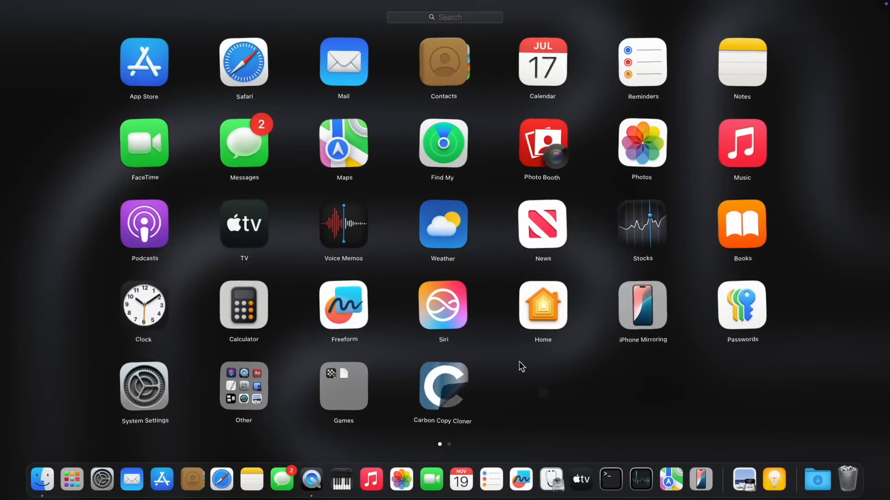
{"action": "mouse_move", "coordinate": [458, 376]}
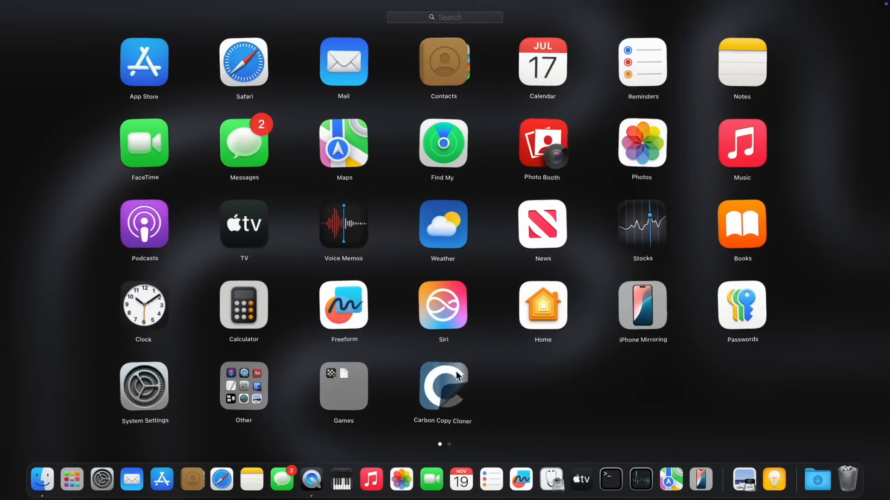
{"action": "mouse_move", "coordinate": [566, 373]}
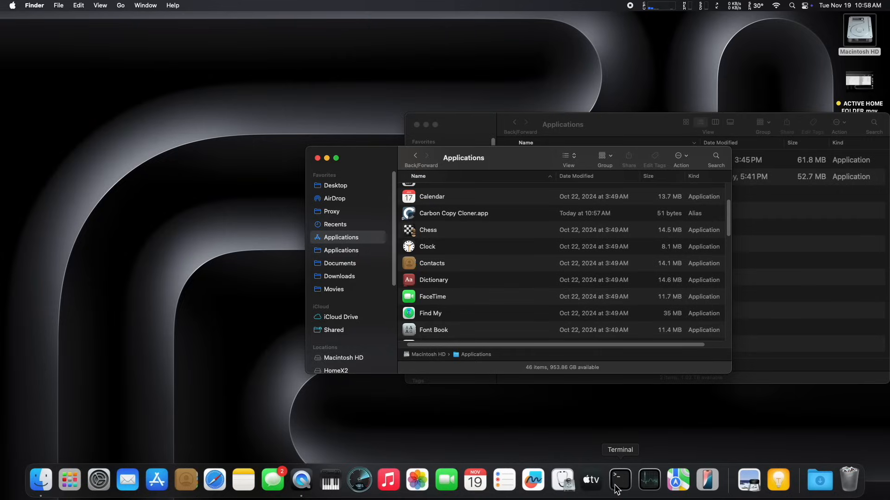
Step: Start an ln -s command in a new Terminal session
{"action": "left_click", "coordinate": [619, 481]}
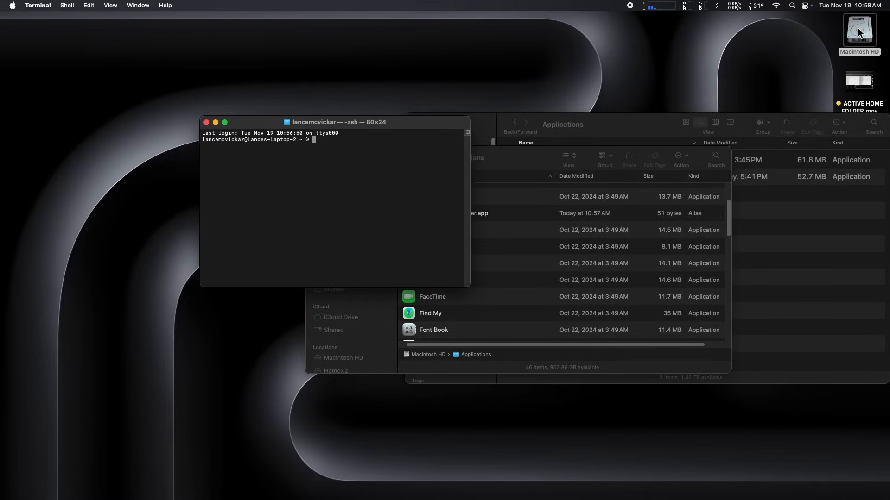
{"action": "mouse_move", "coordinate": [658, 136]}
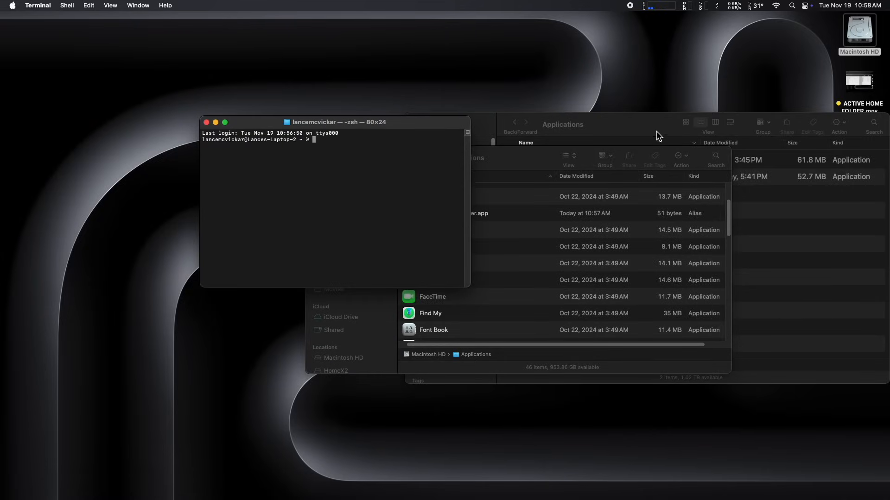
{"action": "mouse_move", "coordinate": [533, 137]}
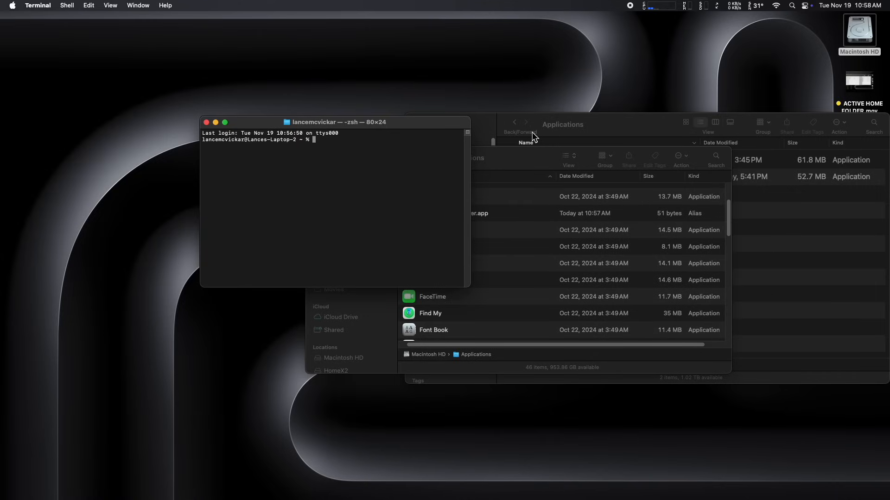
{"action": "type", "text": "l"}
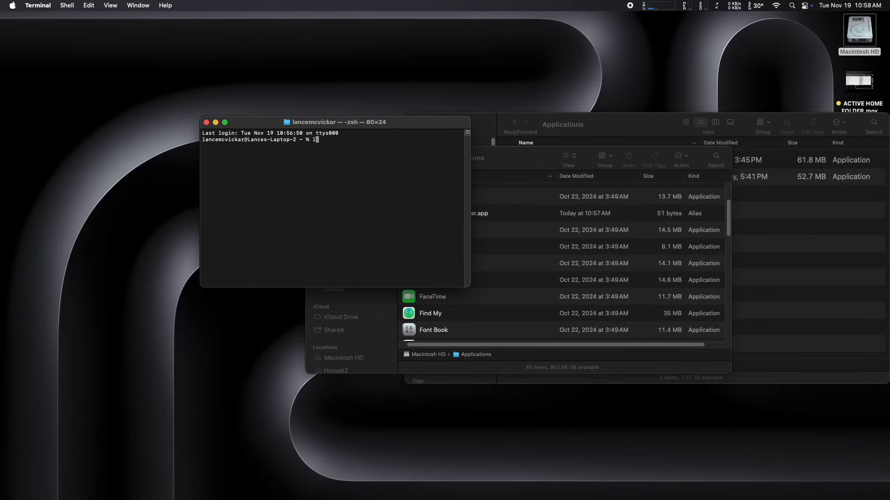
{"action": "type", "text": "n"}
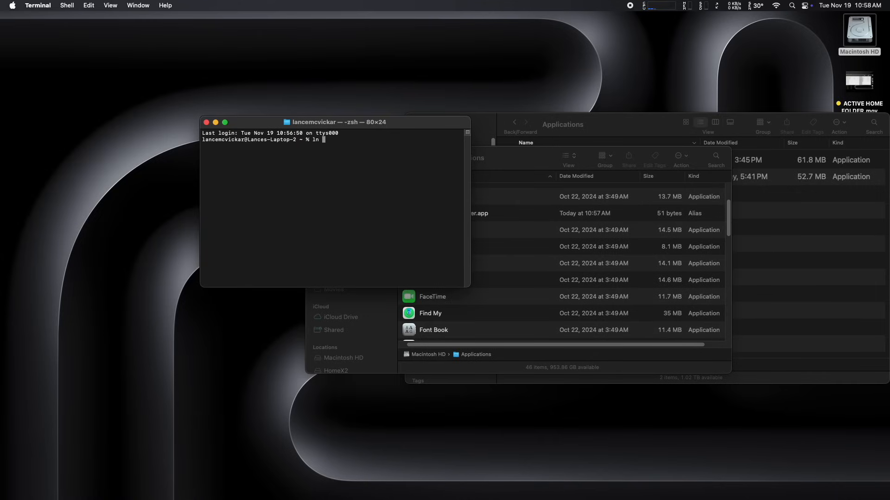
{"action": "type", "text": "-s"}
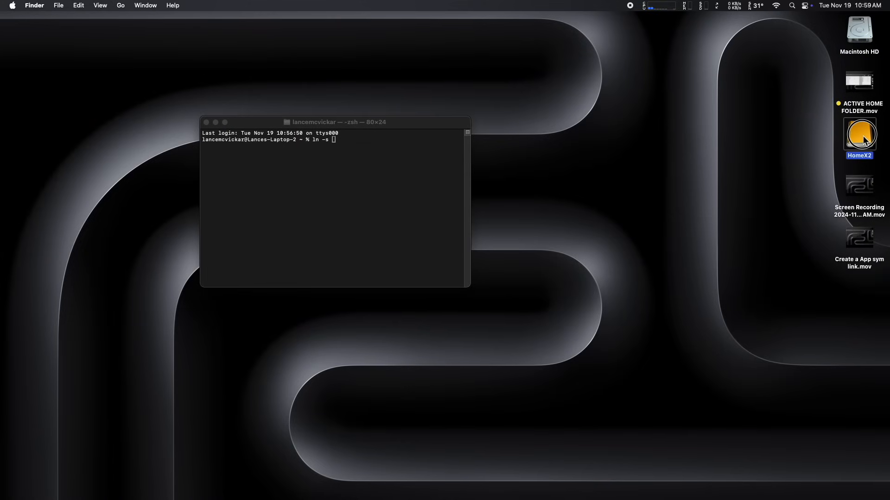
Step: Add the HomeX2 app path and Macintosh HD Applications target from Finder, then run the link command
{"action": "double_click", "coordinate": [859, 134]}
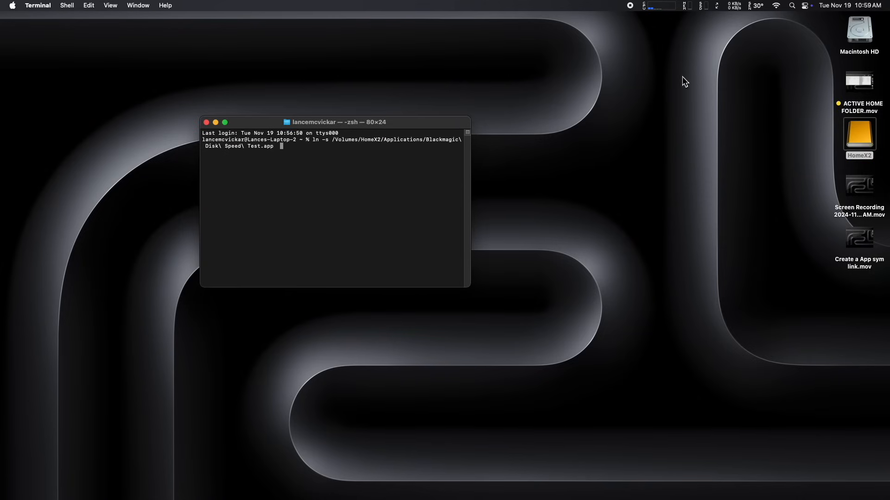
{"action": "mouse_move", "coordinate": [719, 79]}
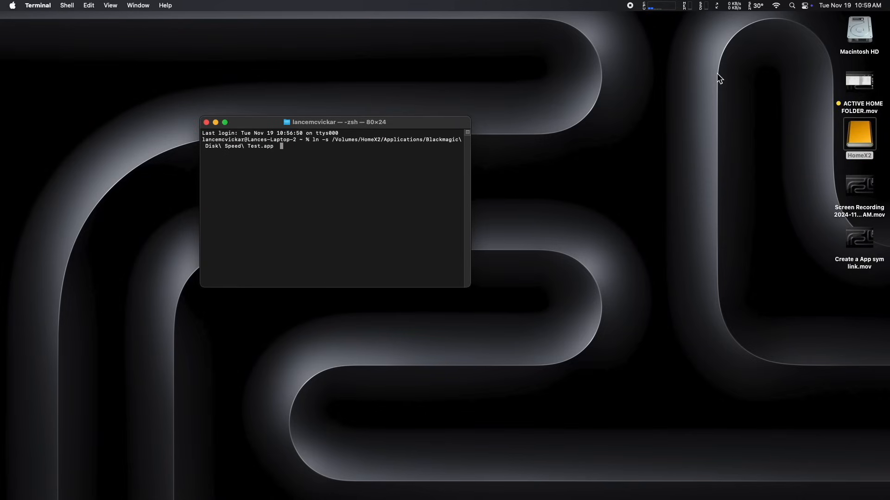
{"action": "double_click", "coordinate": [859, 30]}
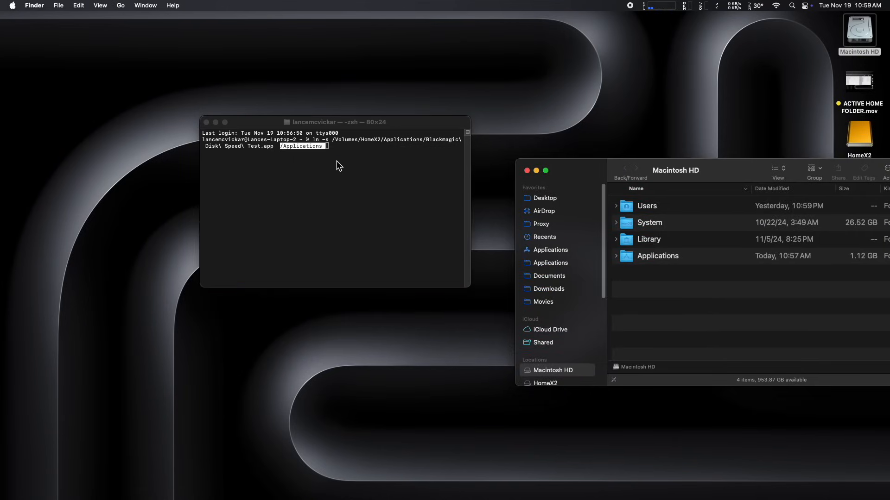
{"action": "mouse_move", "coordinate": [327, 190]}
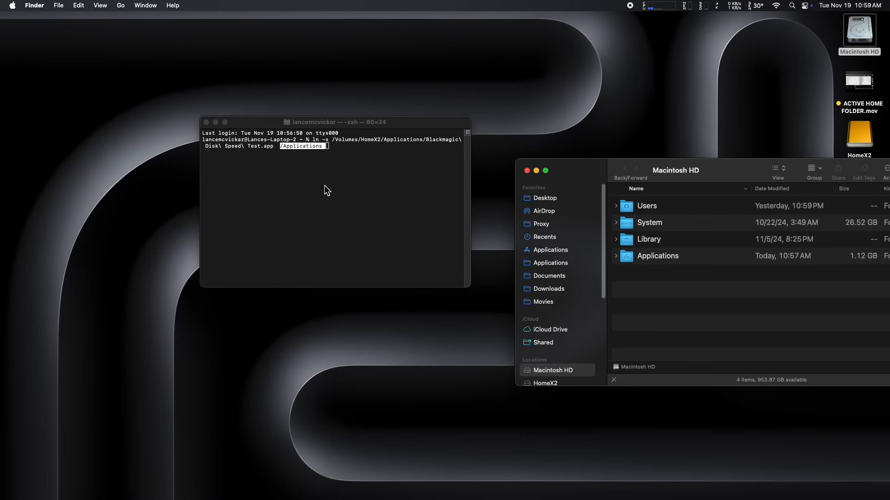
{"action": "left_click", "coordinate": [334, 122]}
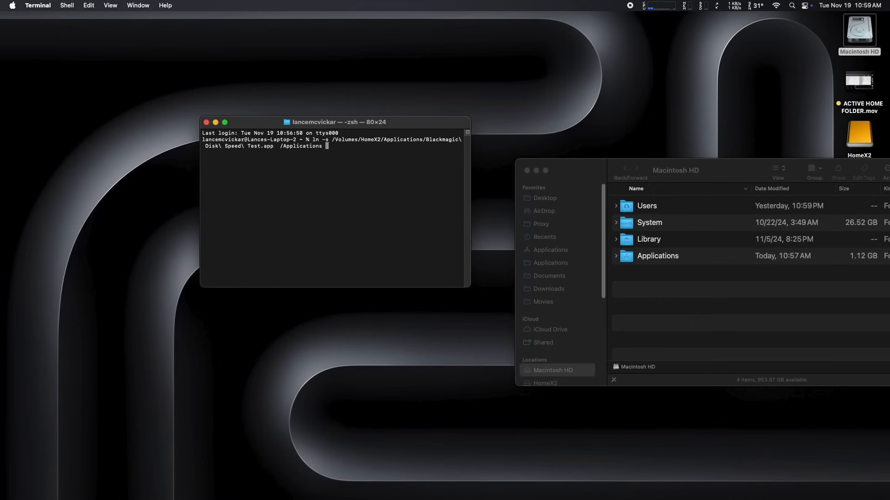
{"action": "key", "text": "Return"}
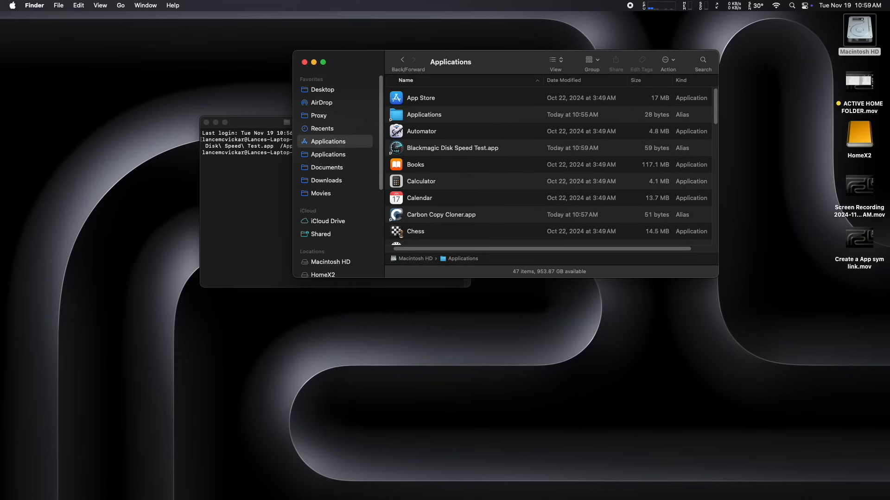
Step: Show Launchpad with the relinked Blackmagic Disk Speed Test app and launch it
{"action": "left_click", "coordinate": [69, 480]}
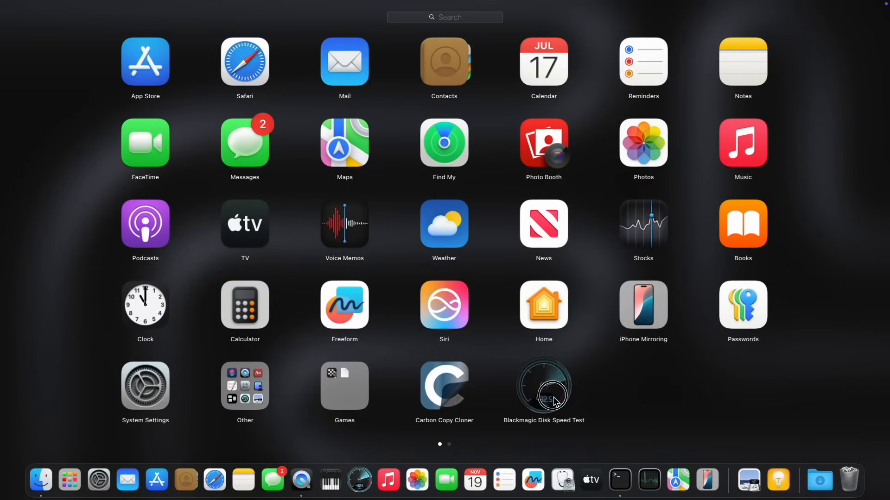
{"action": "left_click", "coordinate": [542, 383]}
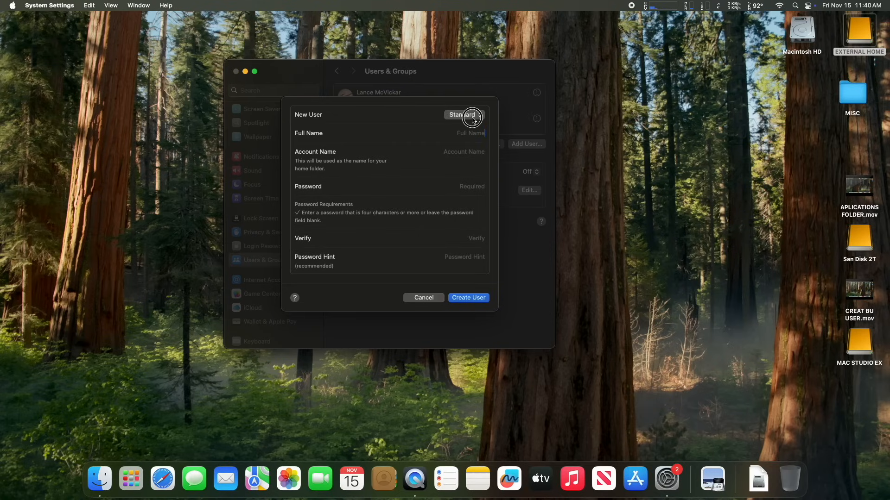
Step: Create an Administrator account named LanceInternal with its password filled in
{"action": "left_click", "coordinate": [465, 114]}
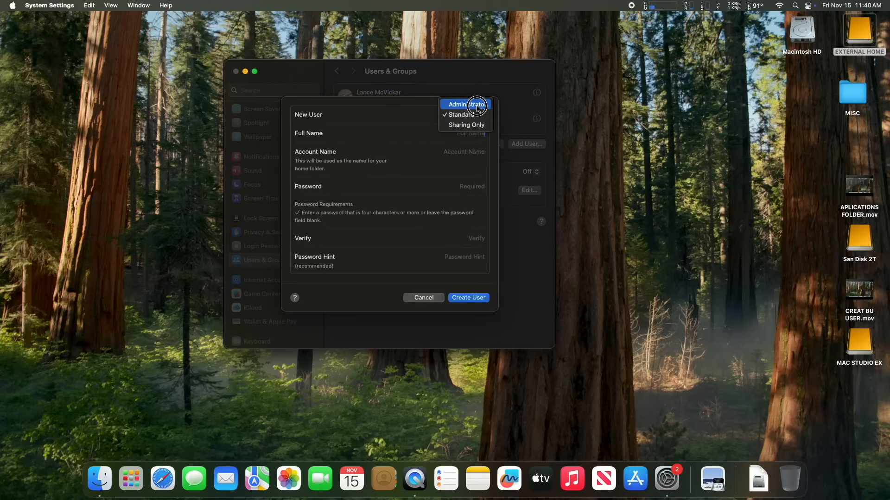
{"action": "left_click", "coordinate": [464, 104]}
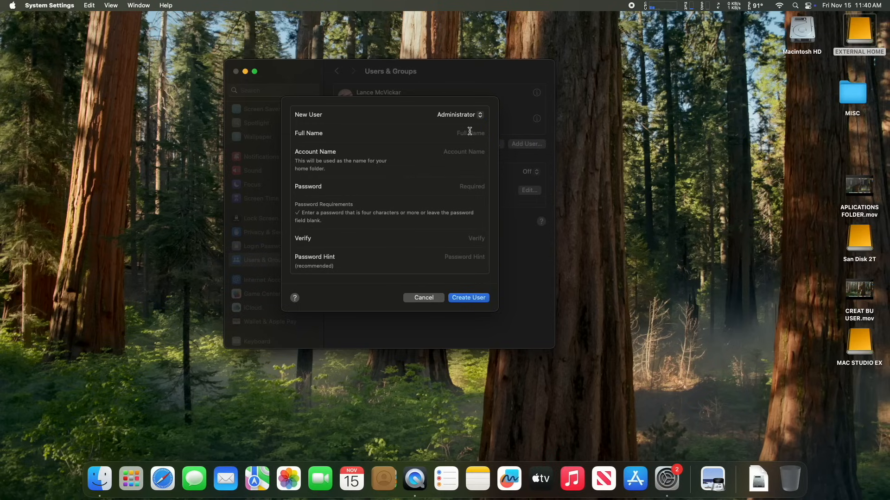
{"action": "type", "text": "L"}
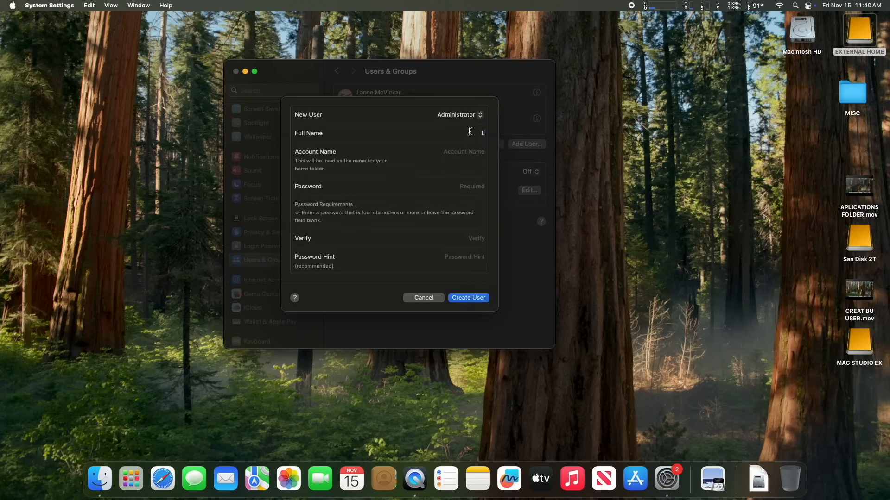
{"action": "type", "text": "Lance"}
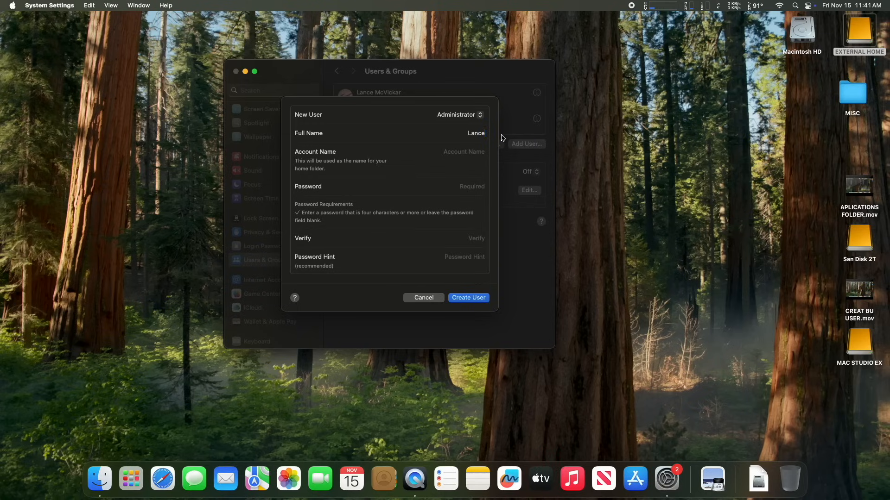
{"action": "type", "text": "Internal"}
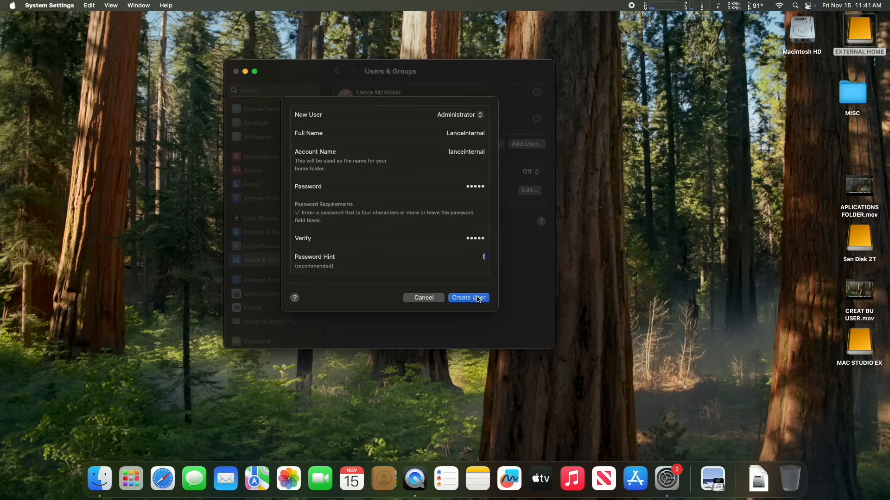
{"action": "left_click", "coordinate": [468, 297]}
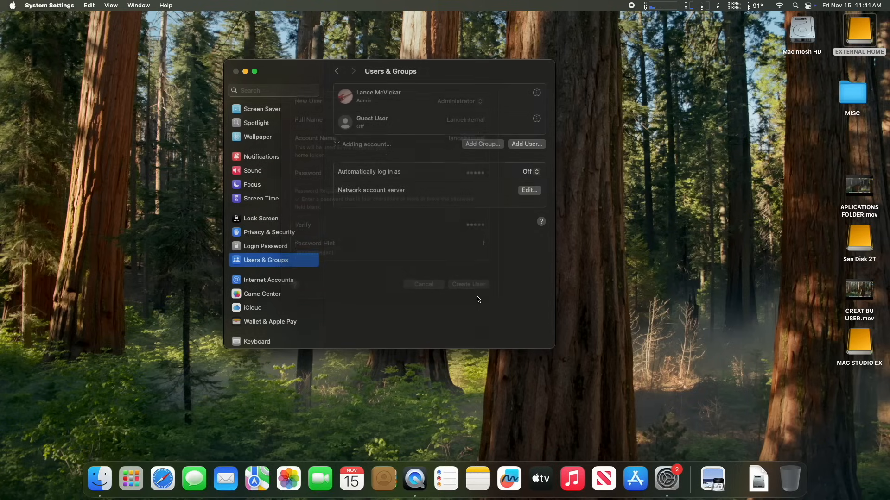
{"action": "left_click", "coordinate": [423, 284]}
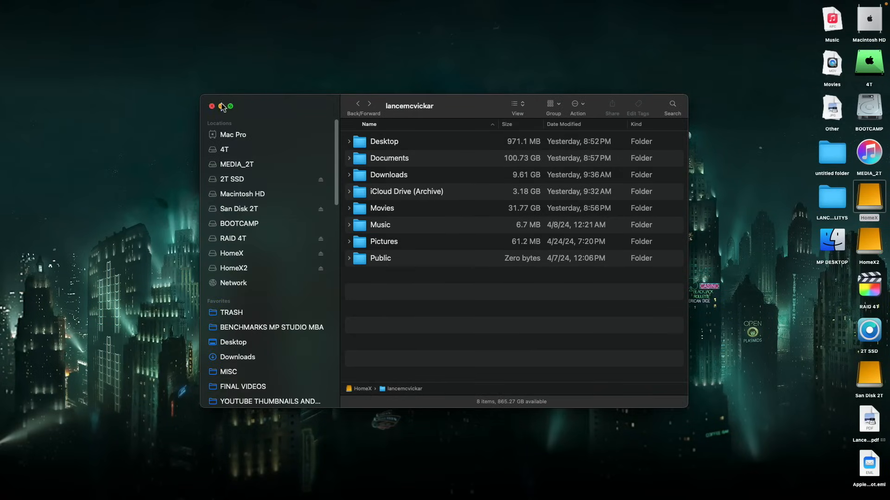
Step: Open the home folder on the HomeX drive and look through its Desktop
{"action": "left_click", "coordinate": [212, 107]}
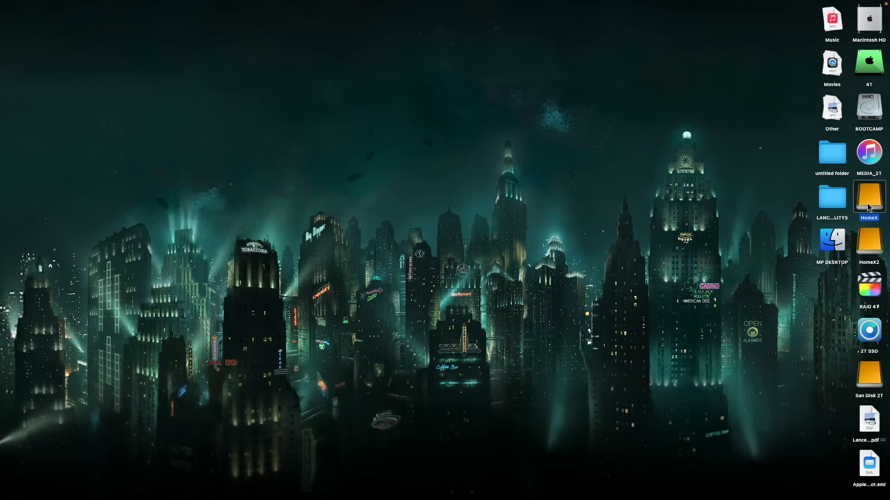
{"action": "double_click", "coordinate": [869, 198]}
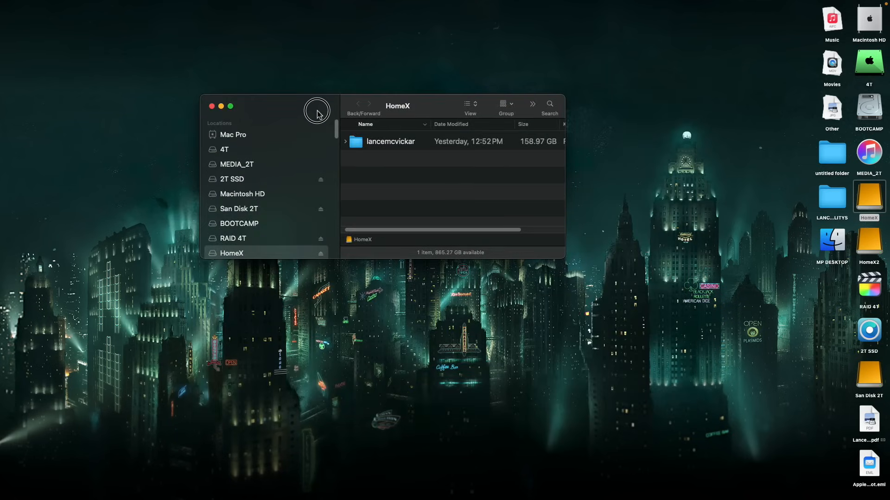
{"action": "double_click", "coordinate": [390, 141]}
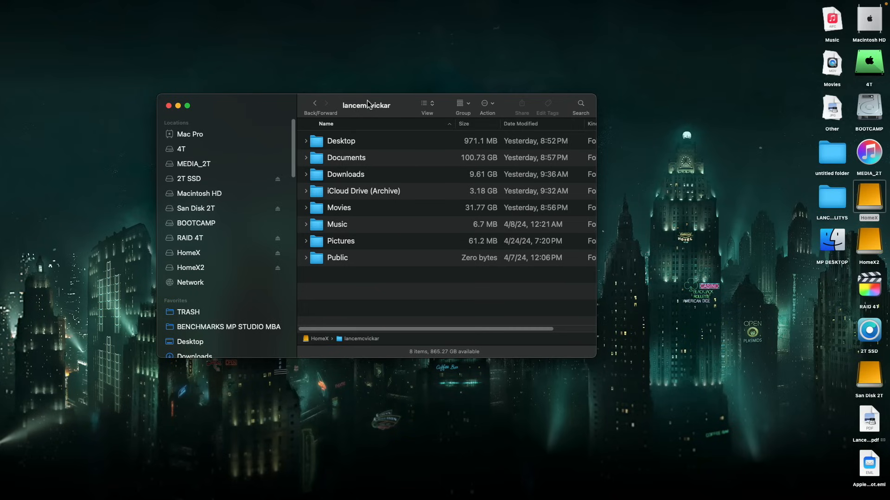
{"action": "double_click", "coordinate": [341, 141]}
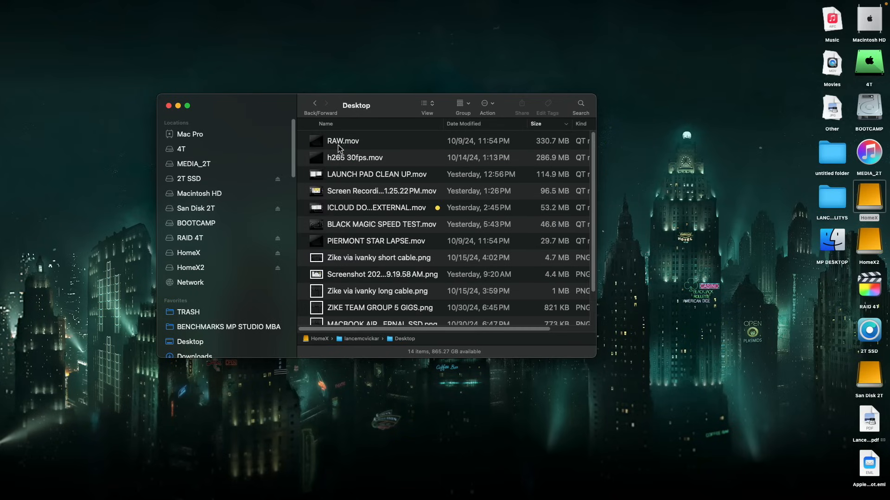
{"action": "scroll", "scroll_direction": "down", "scroll_amount": 3}
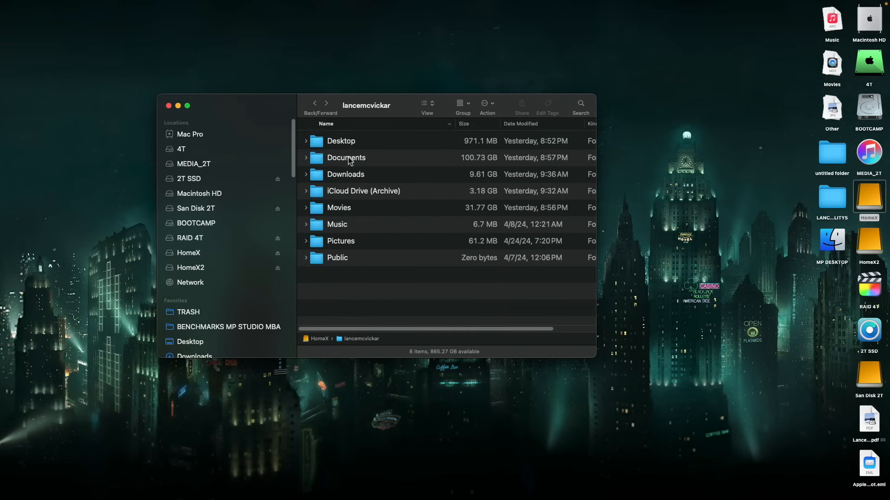
Step: Check the Documents and Pictures folders on HomeX, then close the window
{"action": "double_click", "coordinate": [346, 157]}
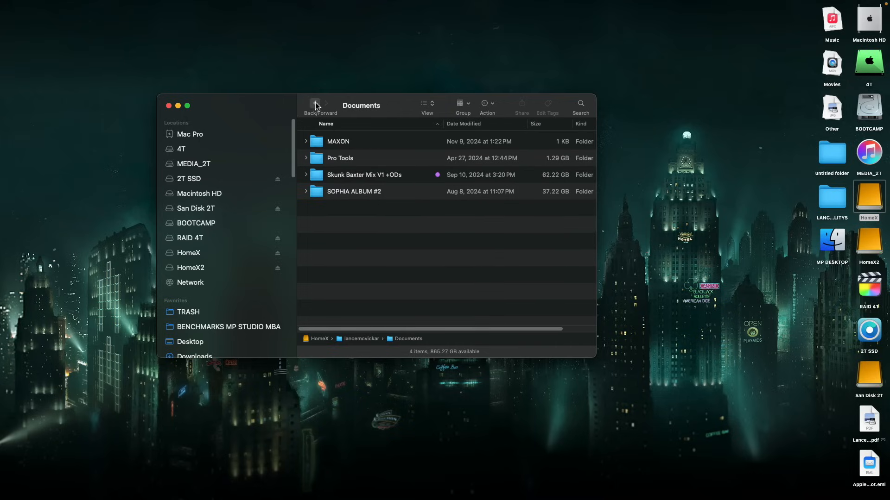
{"action": "left_click", "coordinate": [315, 103]}
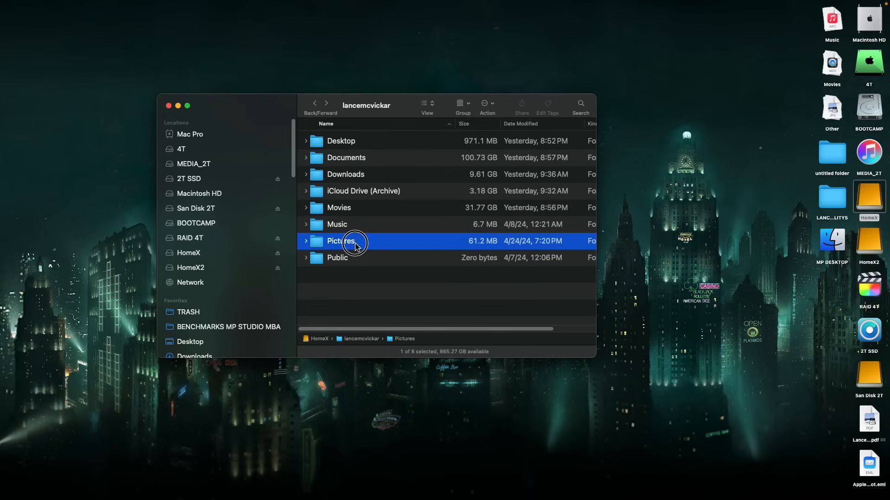
{"action": "double_click", "coordinate": [341, 241]}
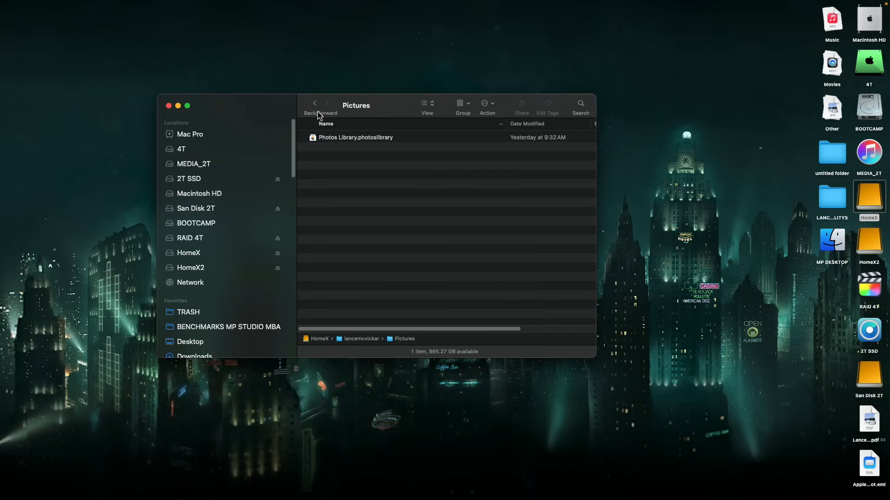
{"action": "left_click", "coordinate": [315, 103]}
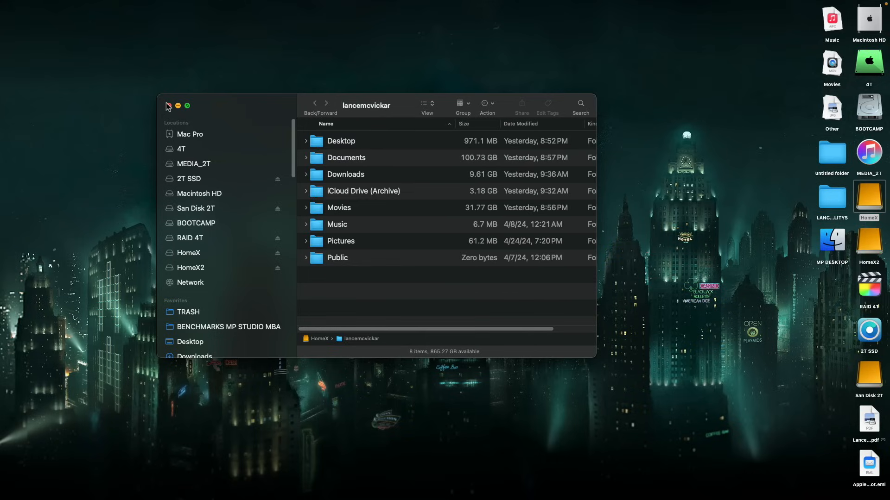
{"action": "left_click", "coordinate": [178, 106]}
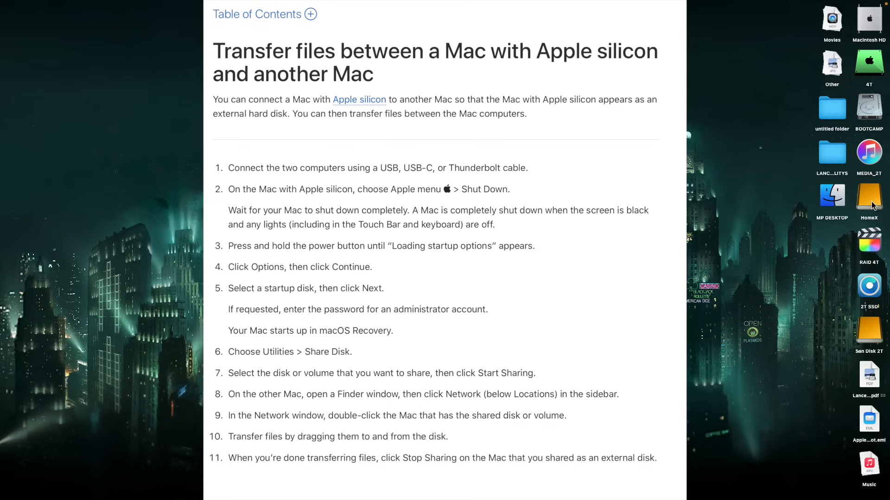
Step: Bring up the HomeX drive's desktop context menu showing the Encrypt and Eject options
{"action": "right_click", "coordinate": [869, 197]}
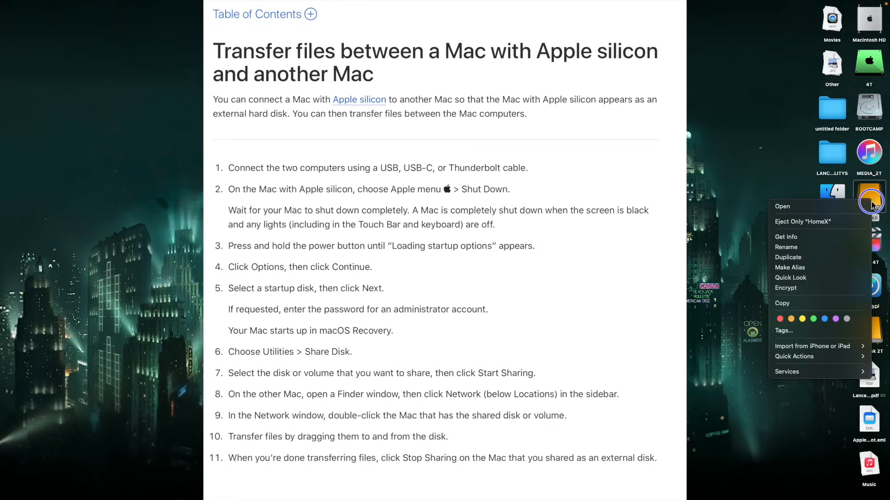
{"action": "mouse_move", "coordinate": [786, 288]}
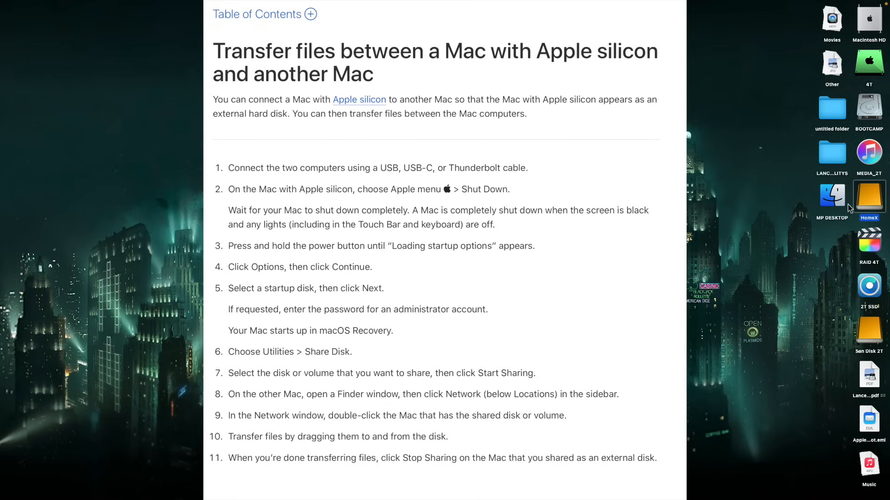
{"action": "right_click", "coordinate": [869, 196]}
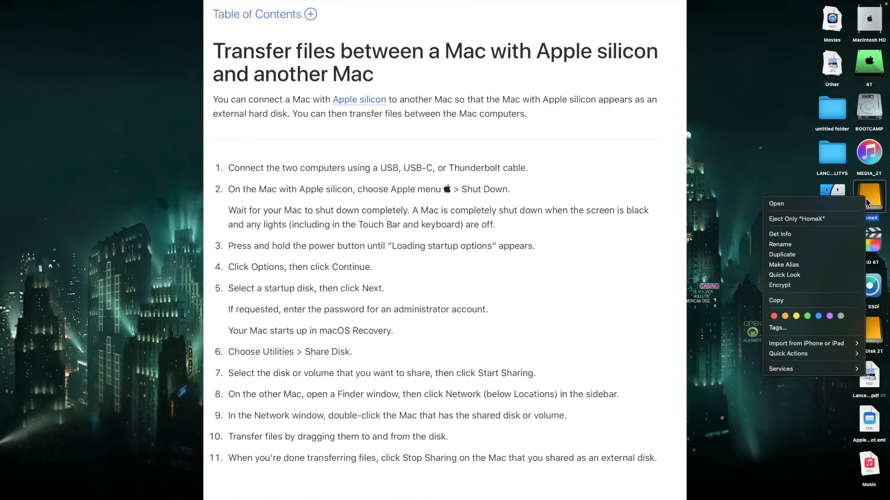